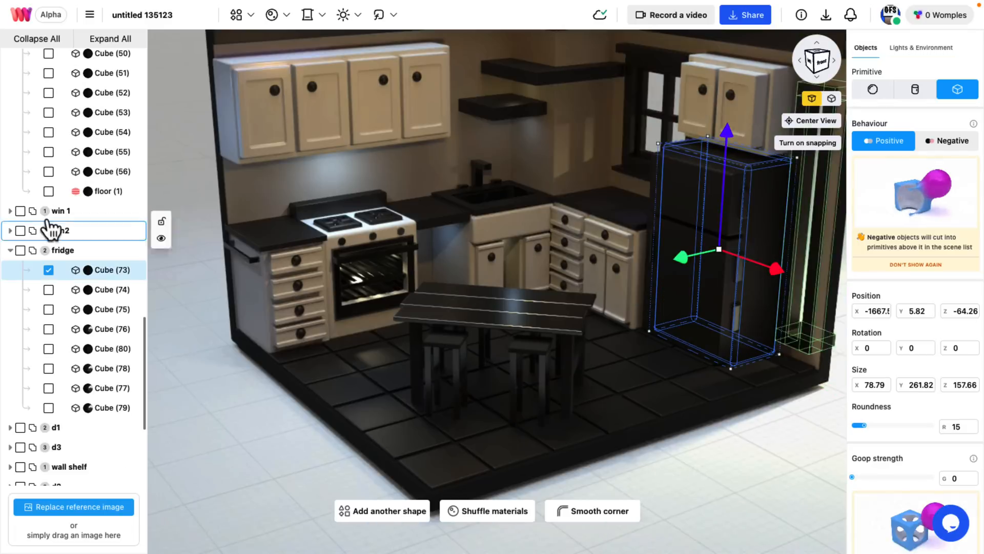
Step: Lift Cube (28) from the kitchen floor to counter height beside the corner cabinets
right_click(105, 171)
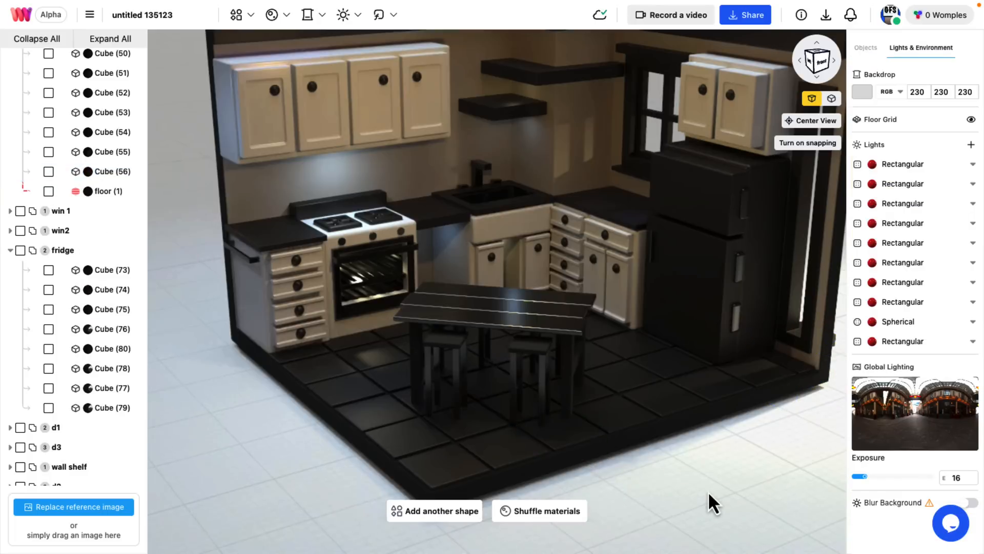
mouse_move(711, 460)
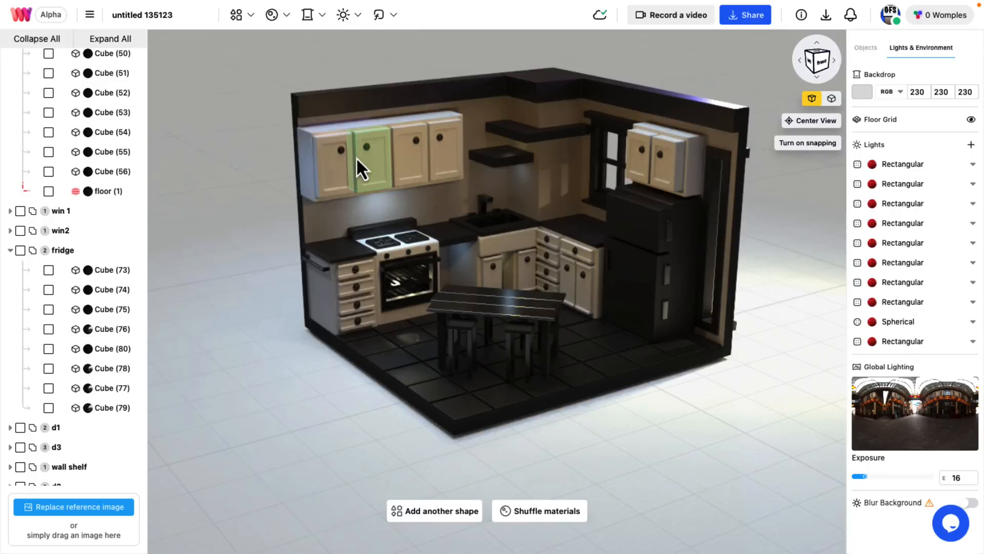
mouse_move(587, 402)
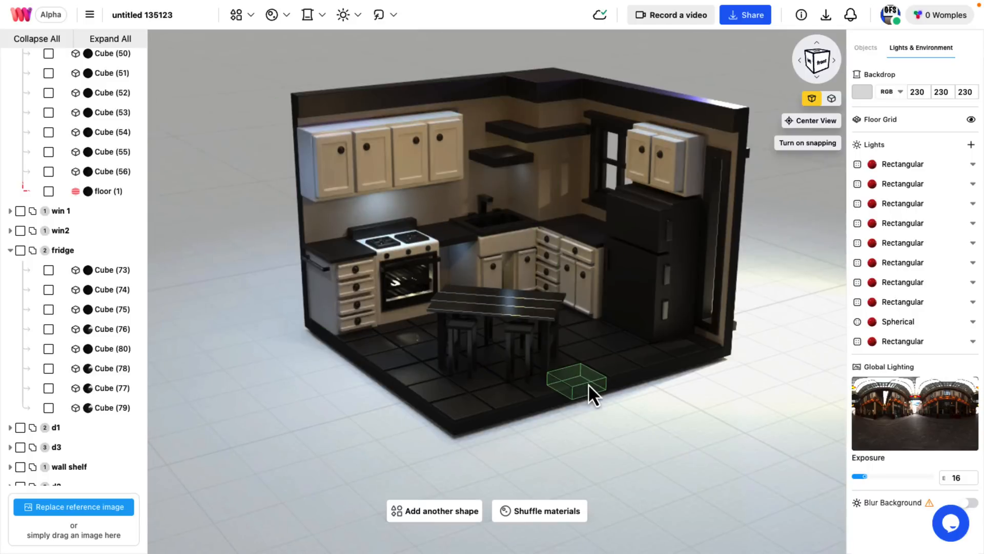
left_click(568, 389)
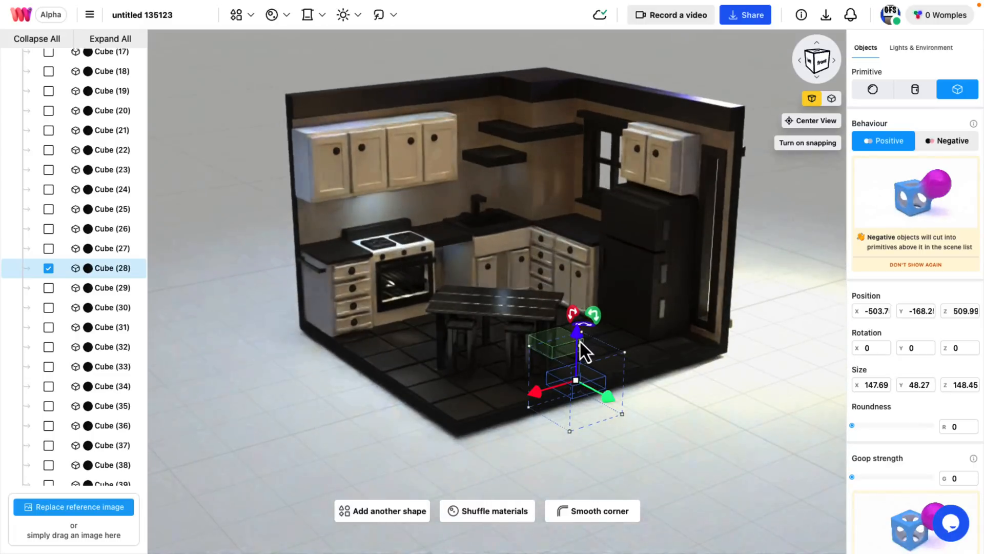
left_click_drag(576, 329, 584, 207)
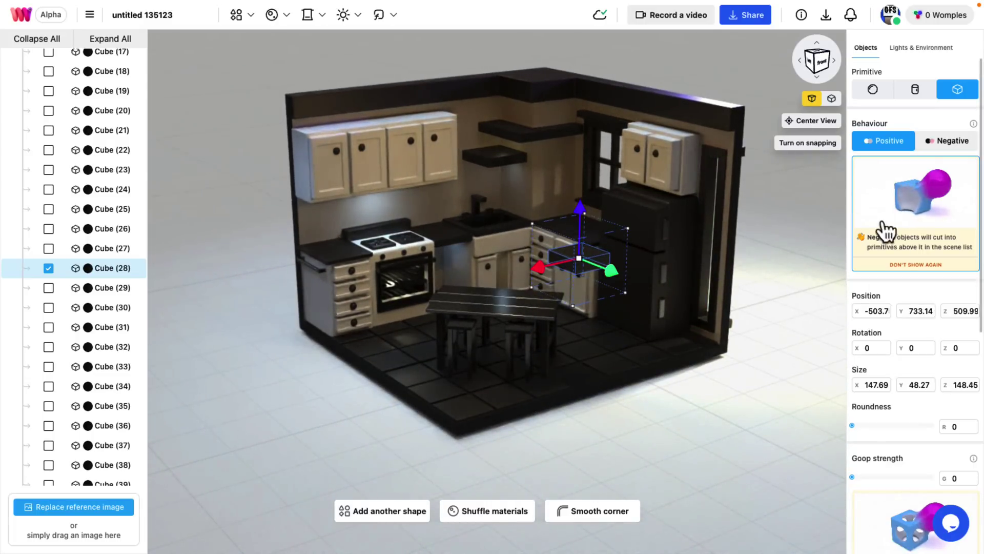
mouse_move(878, 482)
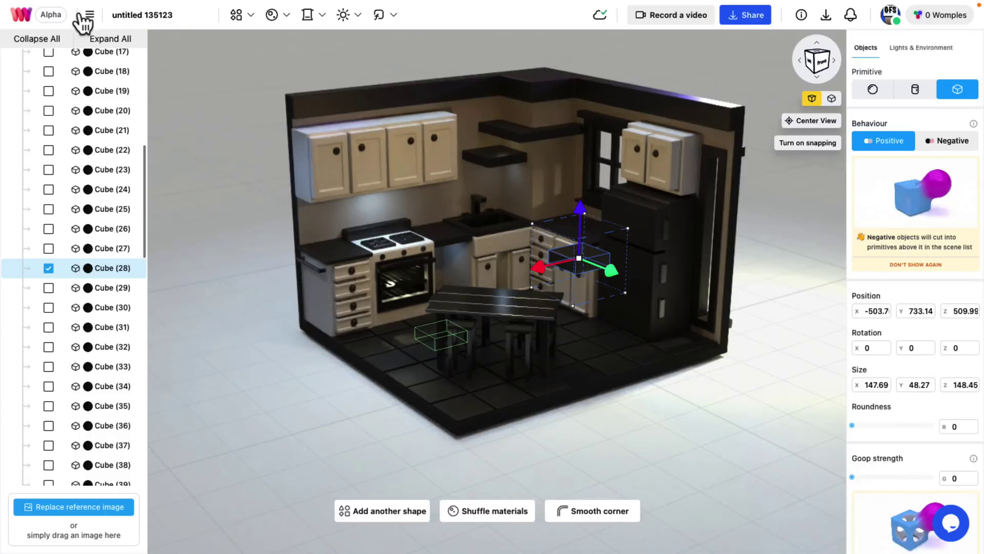
Step: Start a New File from the hamburger menu, loading the starter cube-and-sphere scene
left_click(92, 15)
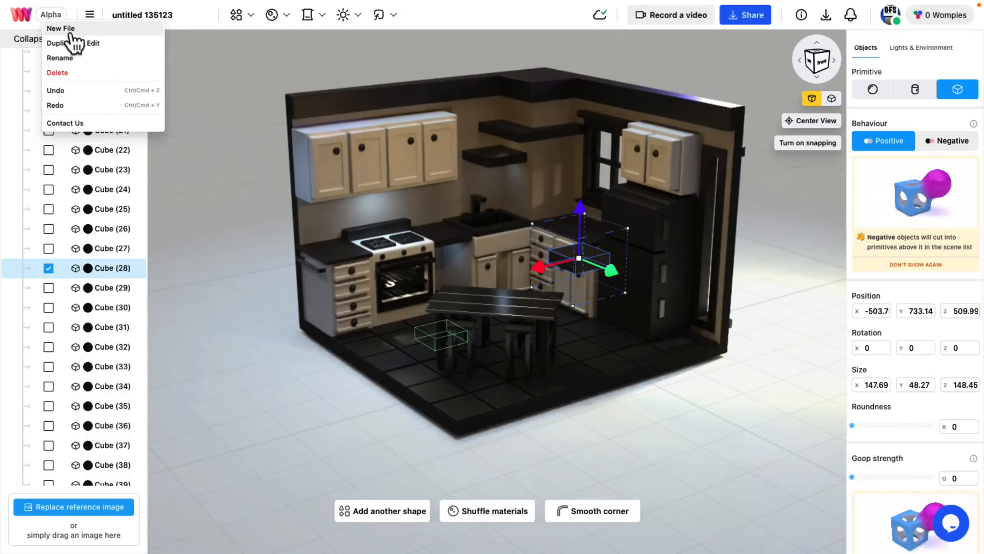
left_click(61, 29)
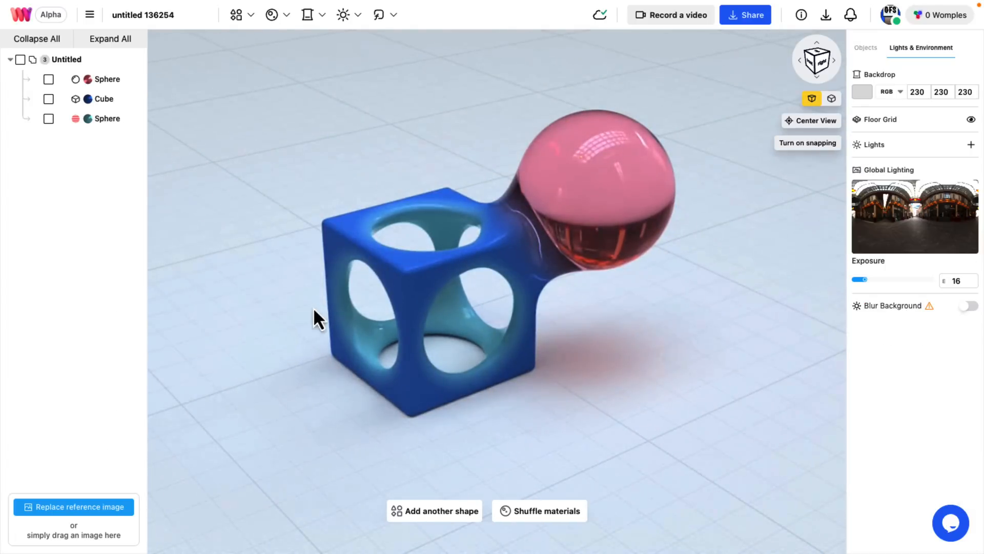
Step: Slide the pink sphere sideways and back, then drag the blue cube away from it
left_click(103, 99)
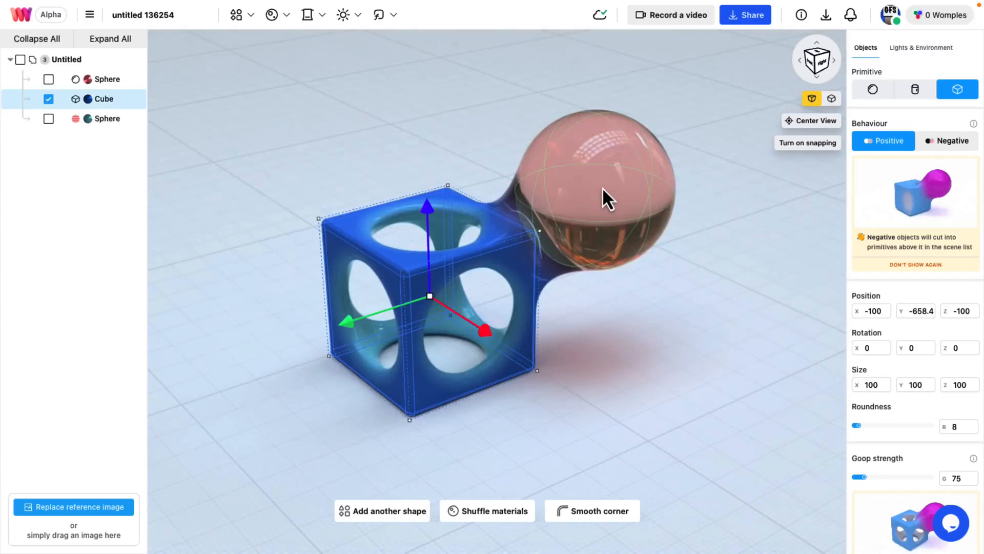
mouse_move(531, 237)
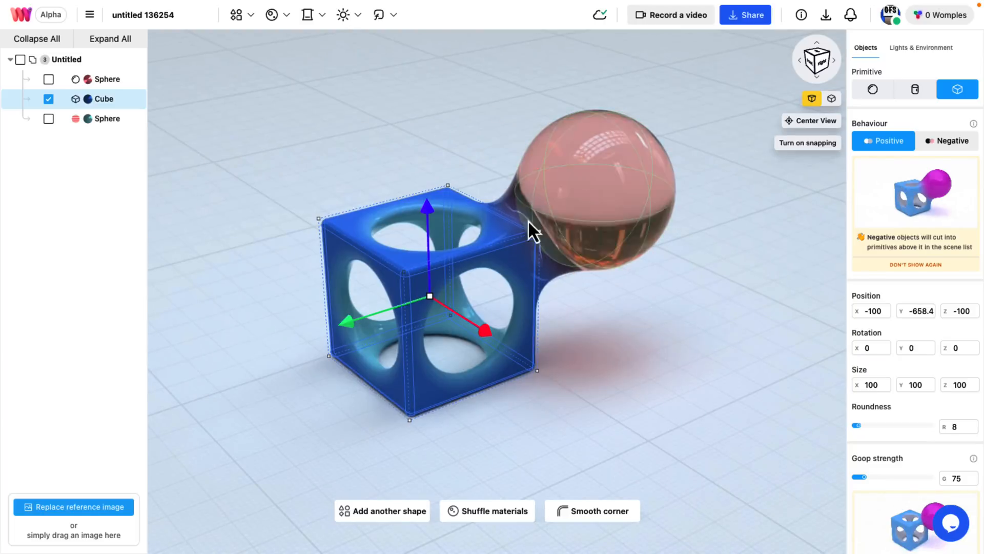
mouse_move(553, 216)
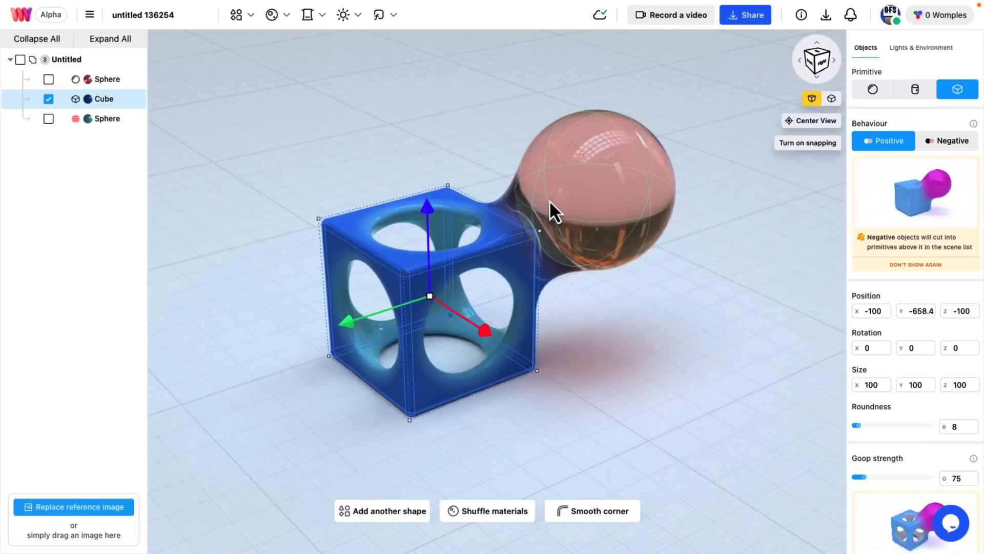
mouse_move(596, 169)
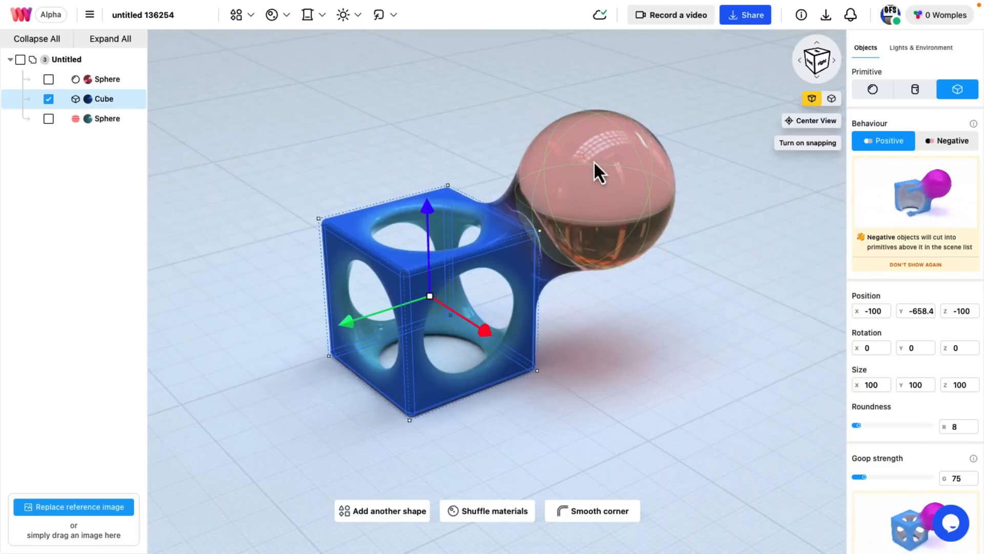
left_click(107, 79)
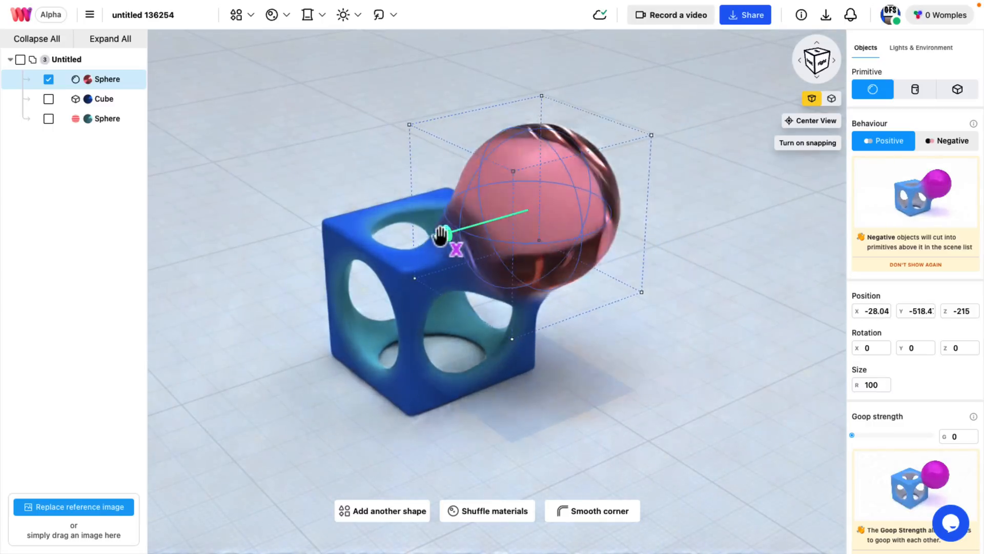
left_click_drag(445, 236, 175, 290)
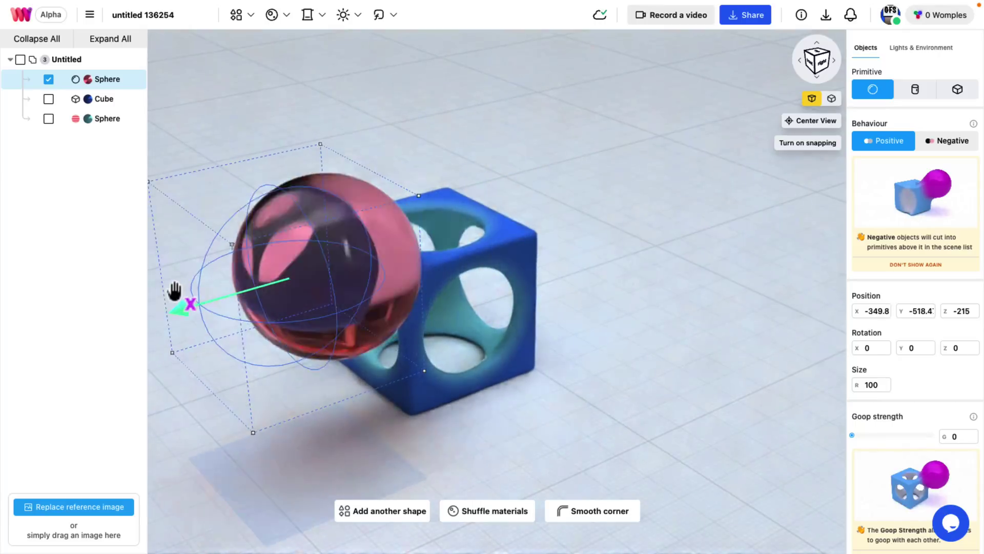
left_click_drag(188, 305, 465, 248)
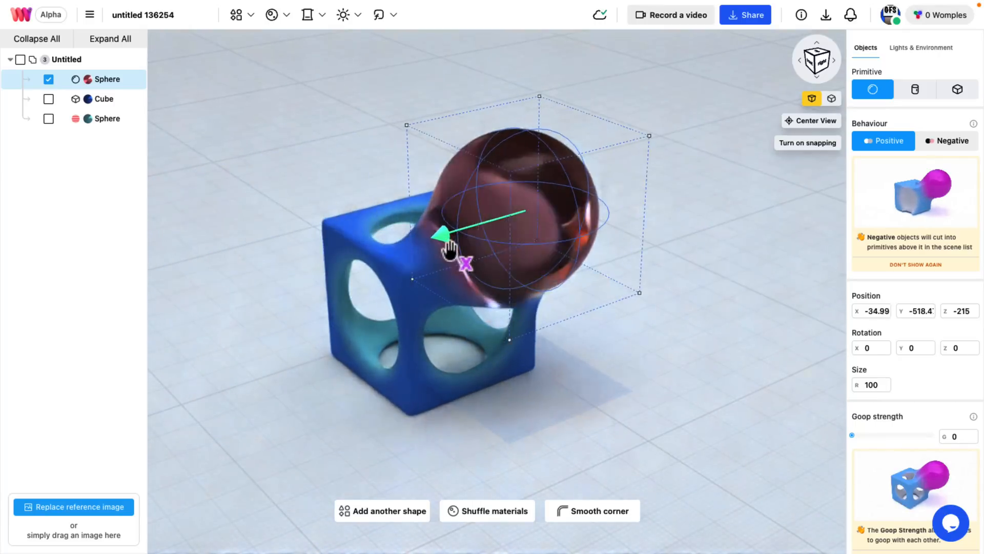
left_click_drag(442, 234, 511, 214)
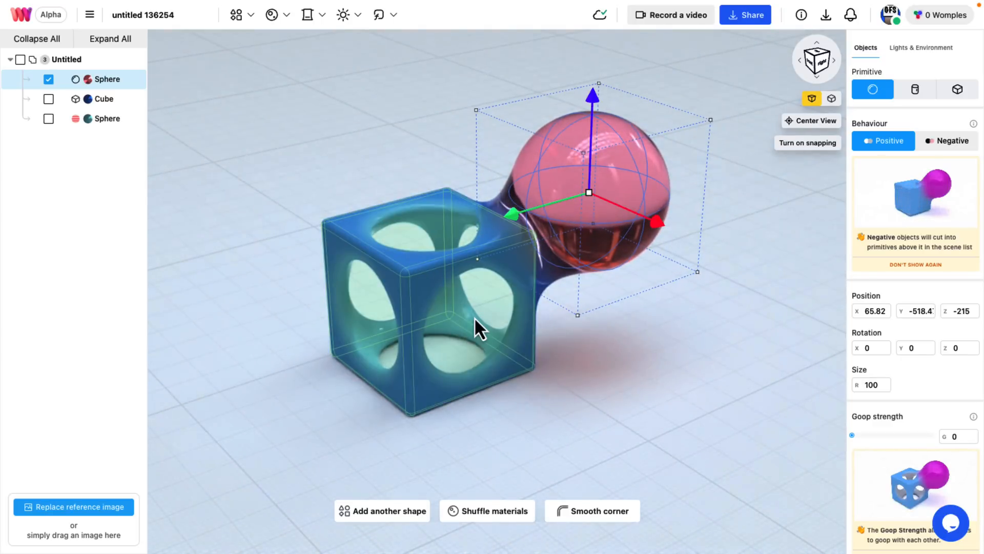
left_click(103, 98)
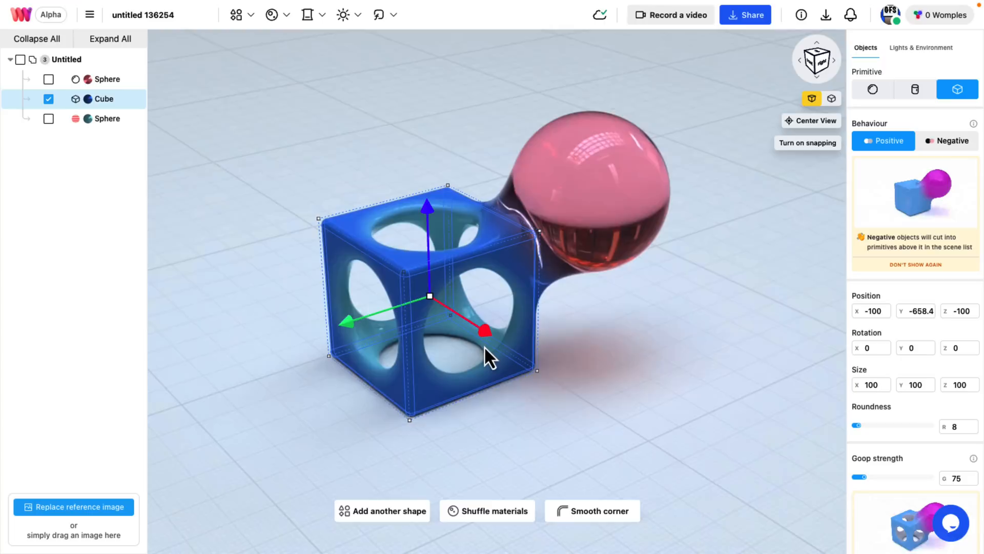
left_click_drag(486, 328, 699, 452)
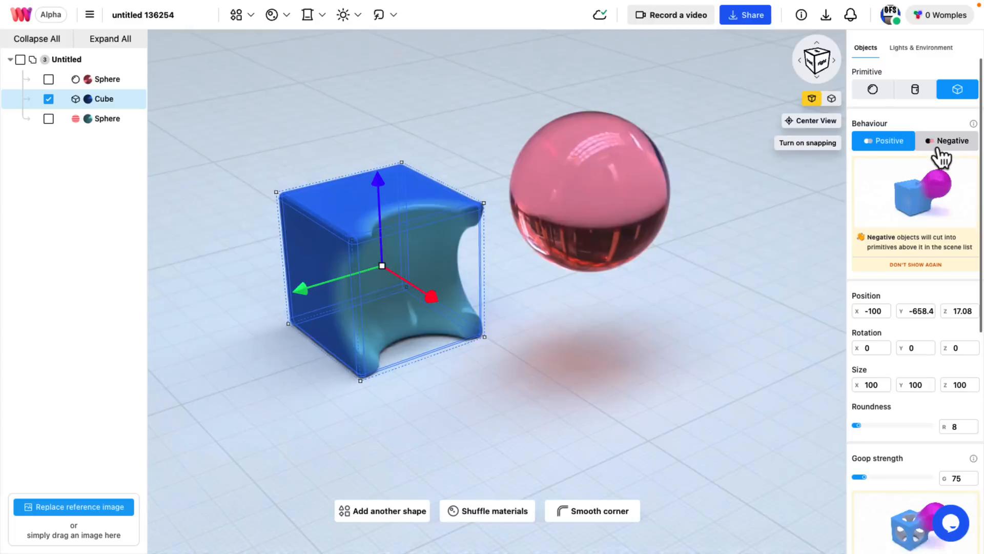
mouse_move(471, 266)
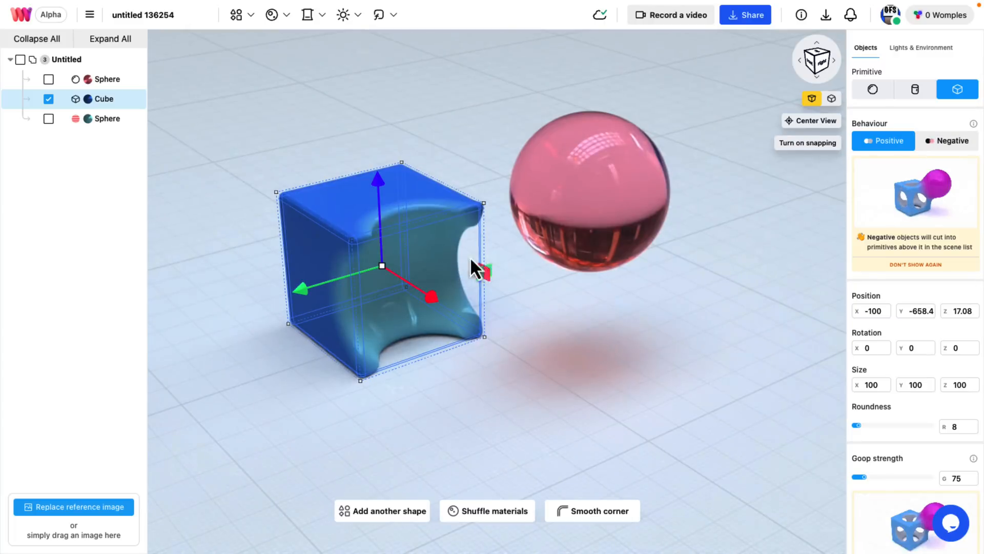
Step: Toggle the cutting sphere Positive then Negative, and recenter it inside the cube
left_click(107, 118)
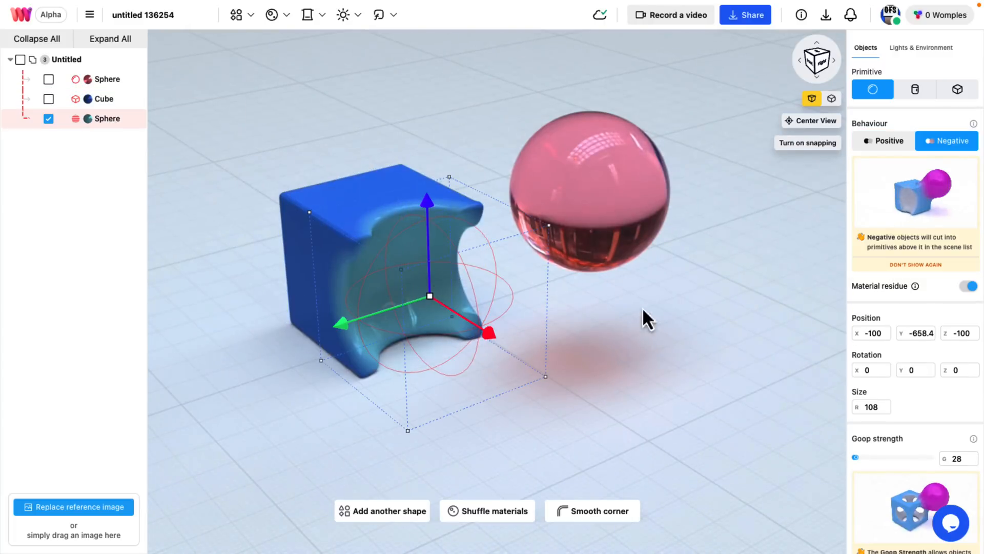
left_click(883, 140)
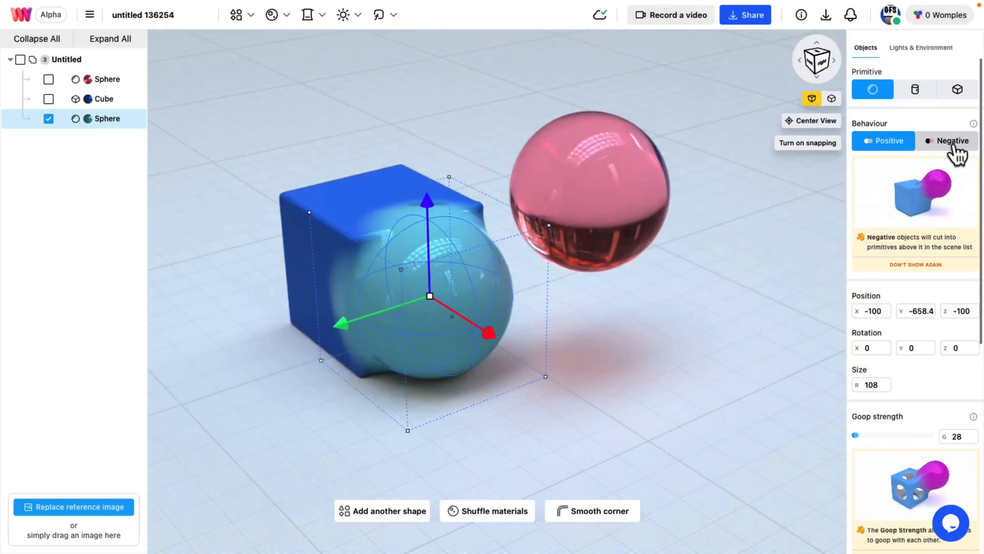
left_click(947, 141)
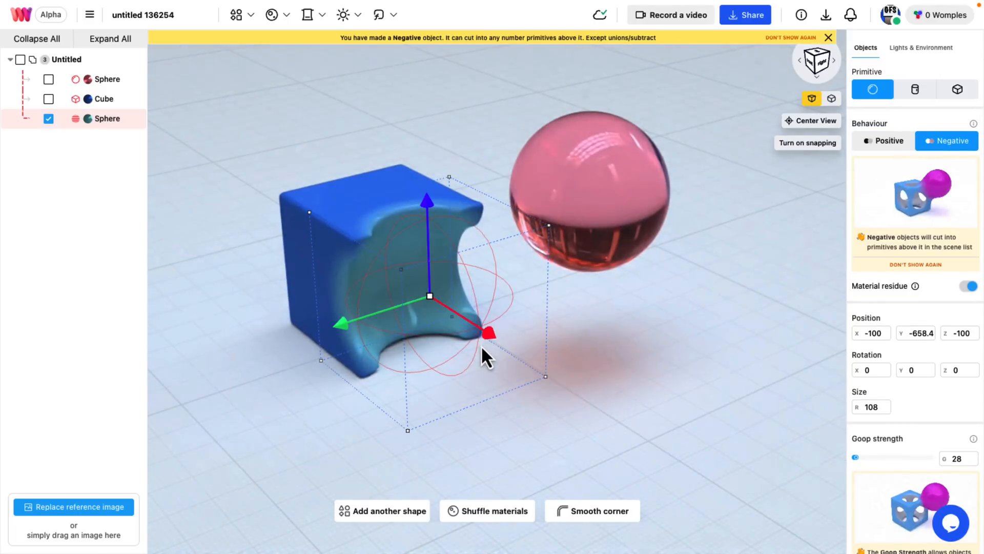
left_click_drag(490, 333, 442, 296)
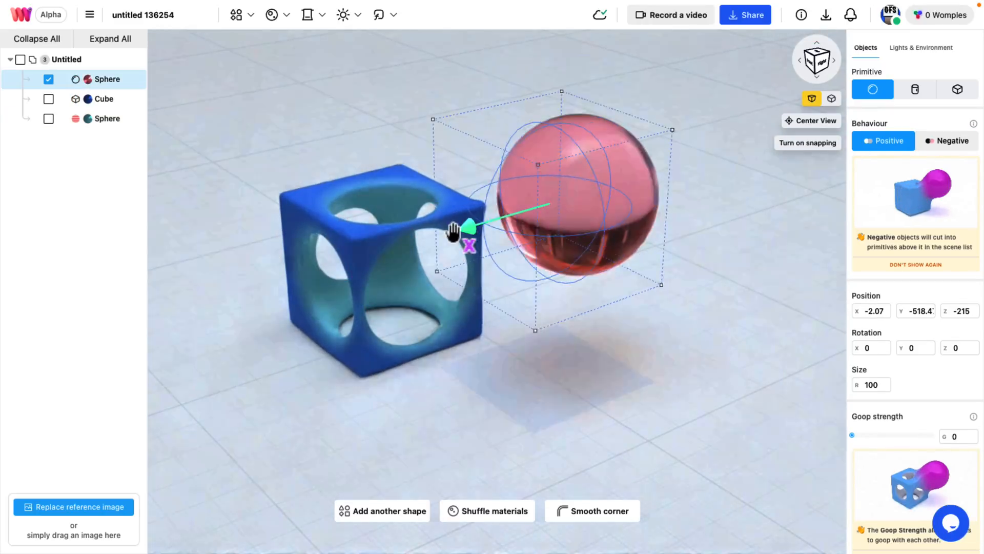
Step: Move the pink glass sphere onto the cube, raising its Z from about -146 to -125
left_click_drag(467, 235, 577, 245)
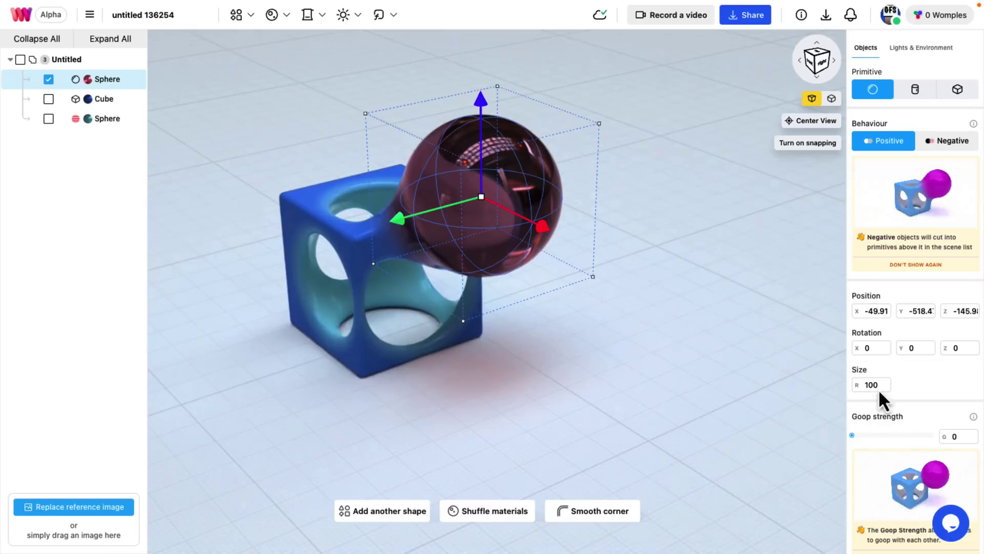
left_click_drag(852, 436, 874, 436)
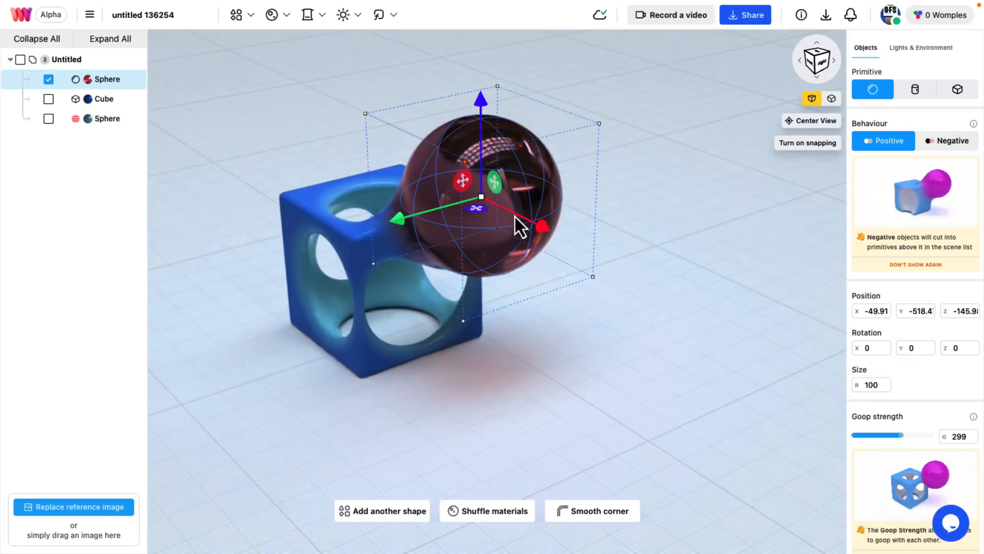
left_click_drag(541, 226, 557, 241)
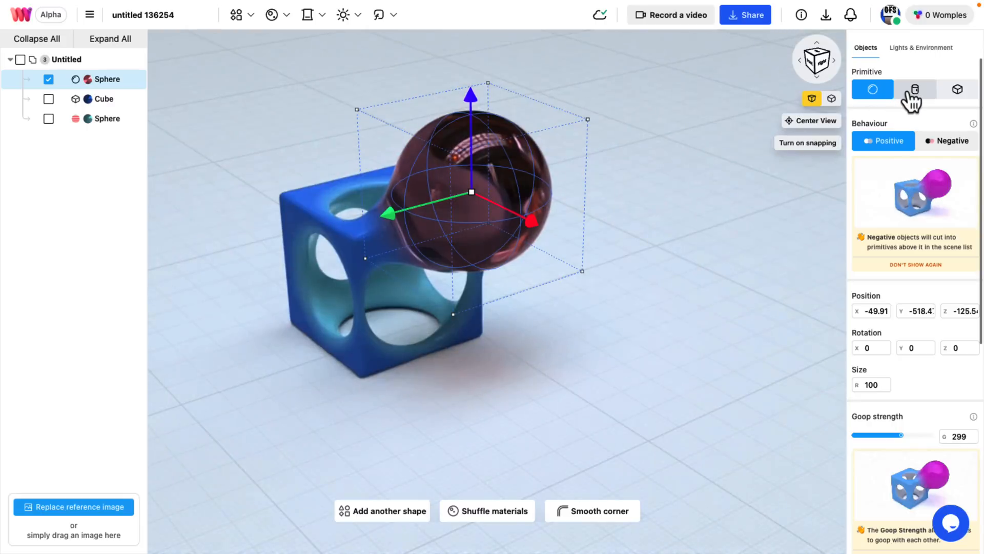
Step: Lower the Lights & Environment exposure from 16 to 12
left_click(924, 47)
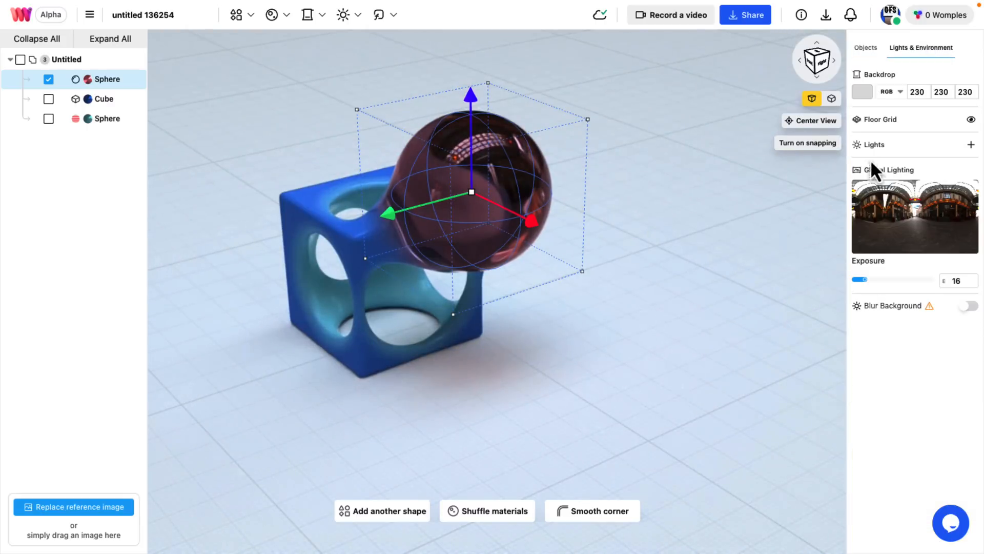
left_click(343, 15)
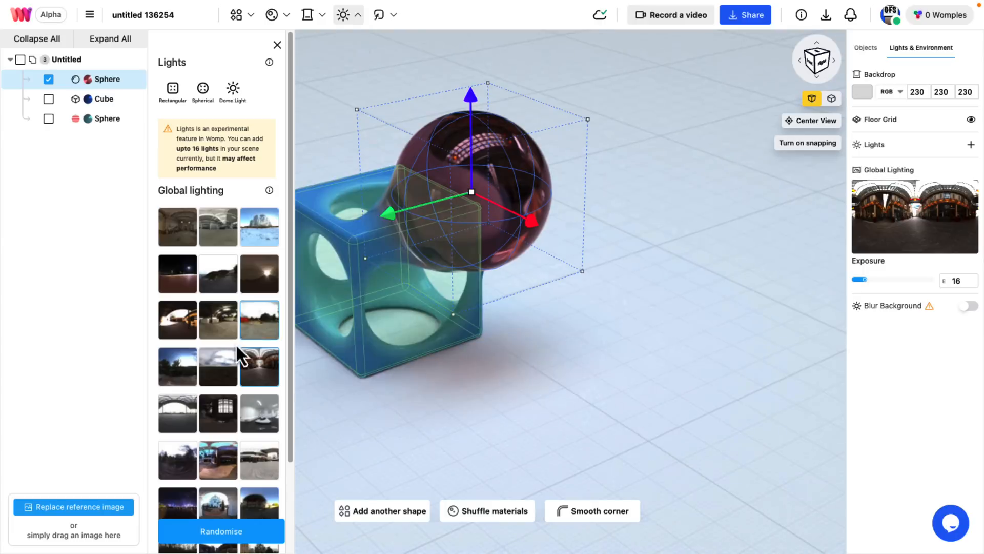
left_click_drag(863, 279, 858, 279)
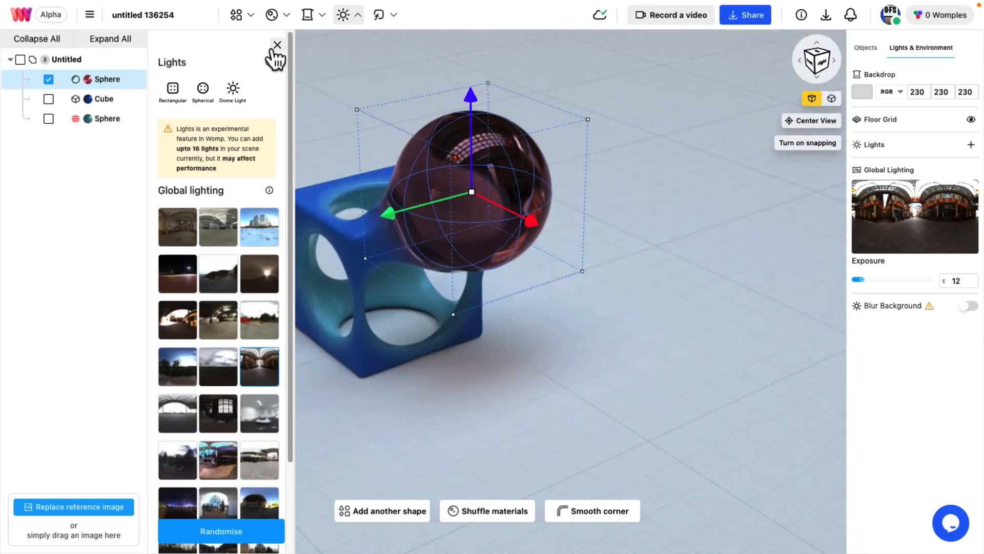
left_click(276, 45)
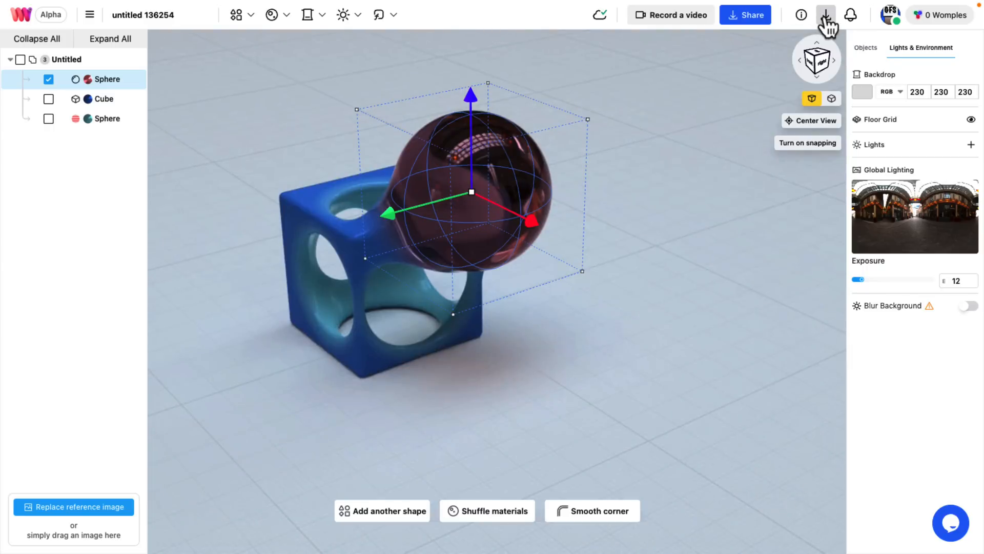
mouse_move(860, 209)
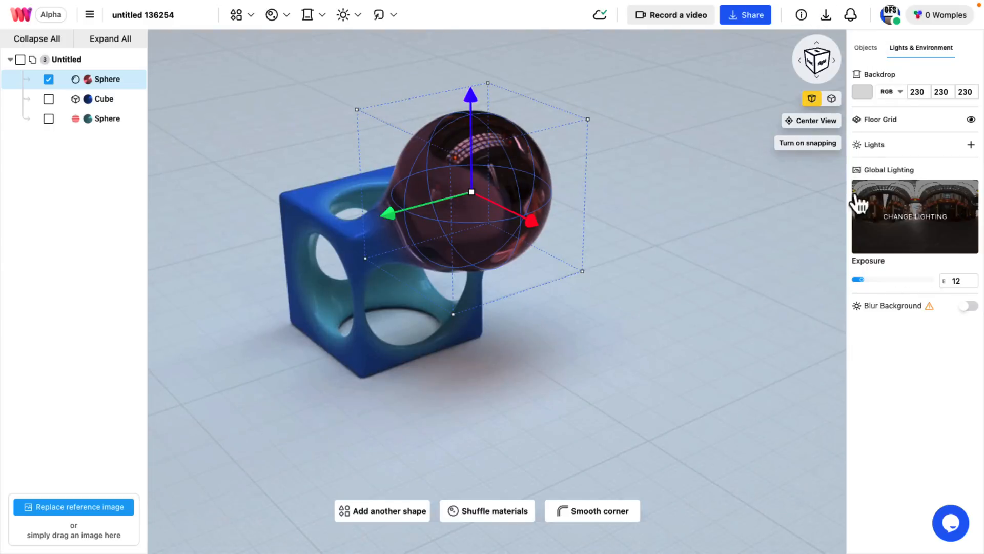
left_click(746, 14)
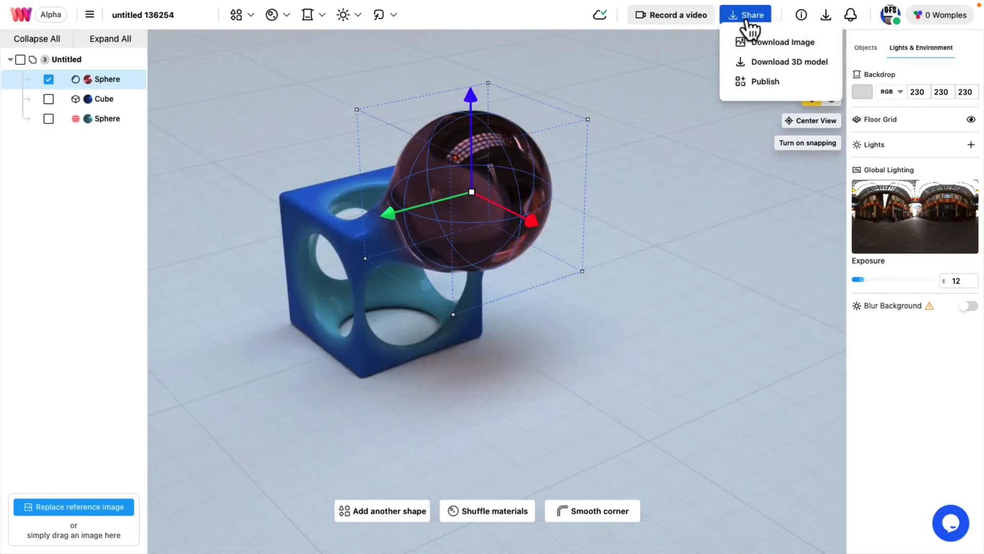
left_click(790, 62)
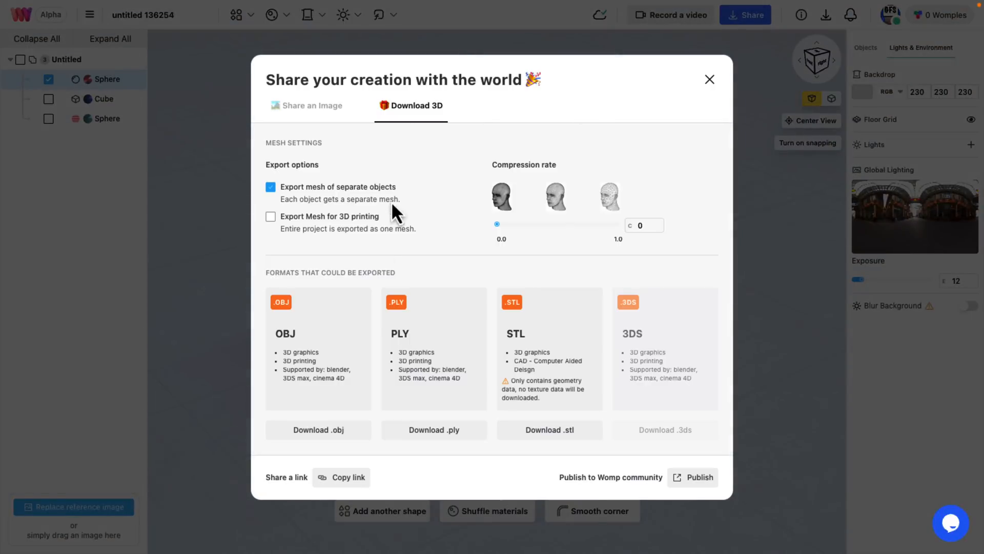
mouse_move(296, 342)
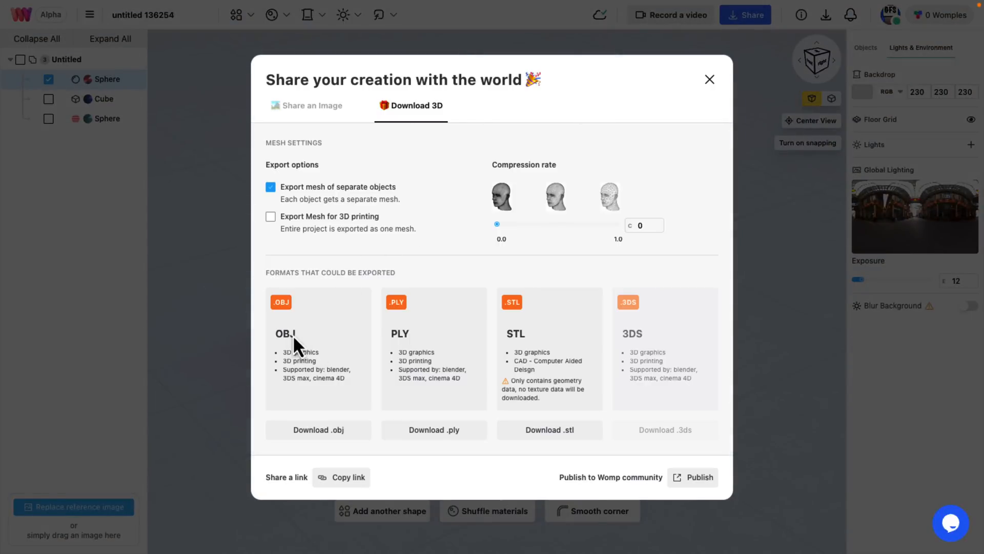
mouse_move(578, 348)
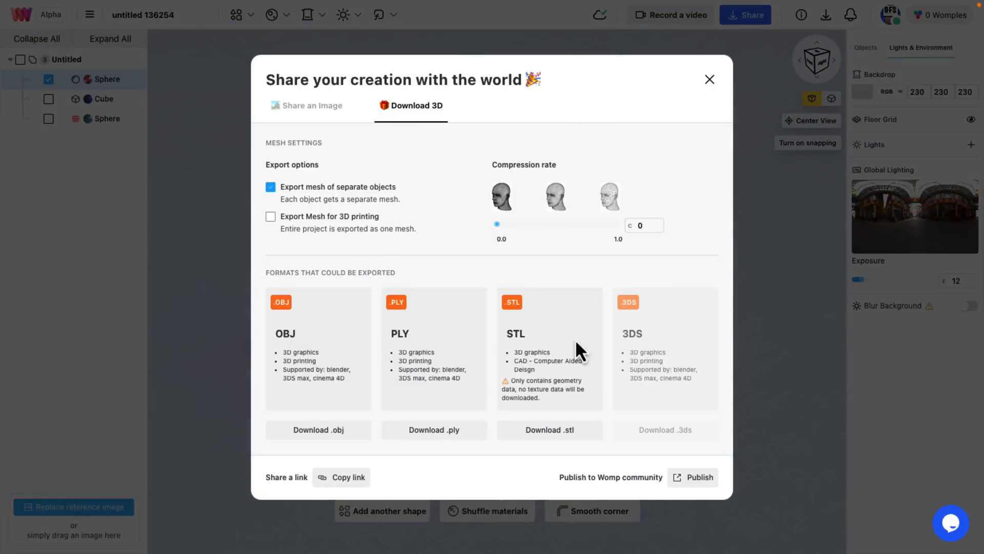
mouse_move(626, 371)
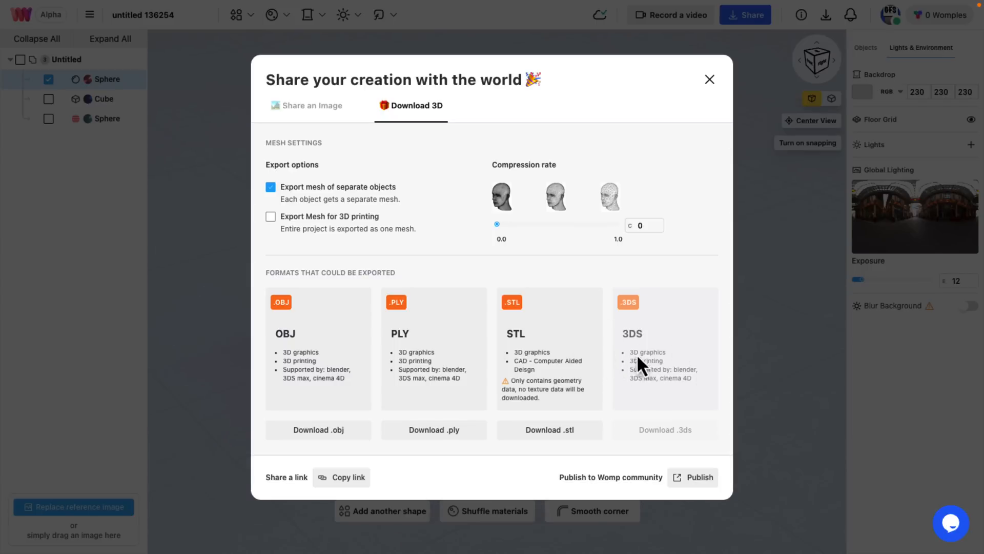
mouse_move(363, 236)
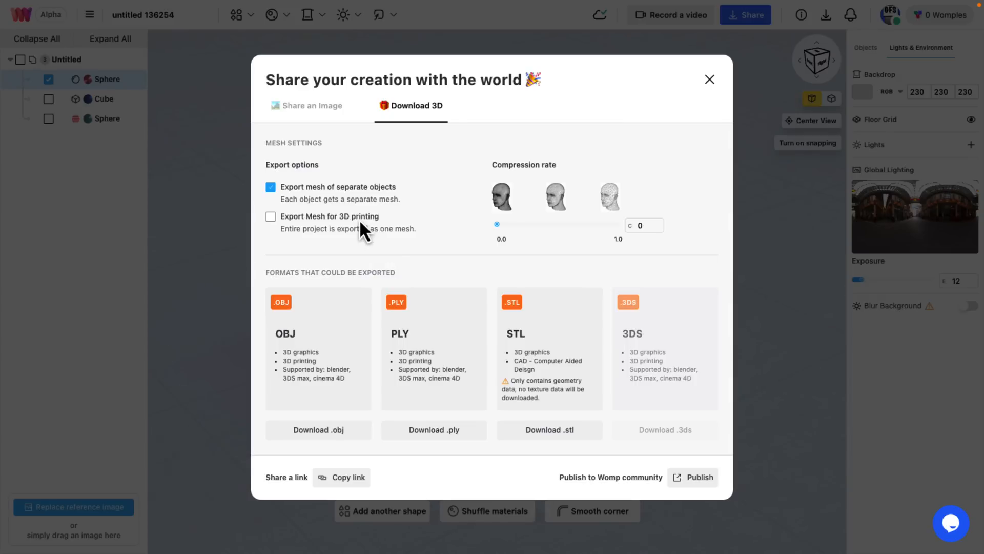
mouse_move(328, 334)
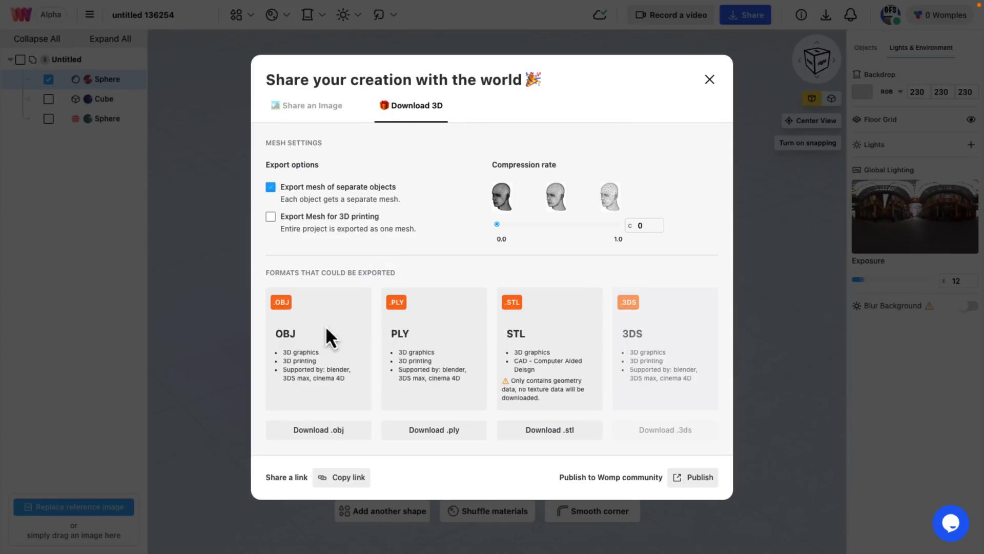
mouse_move(308, 330)
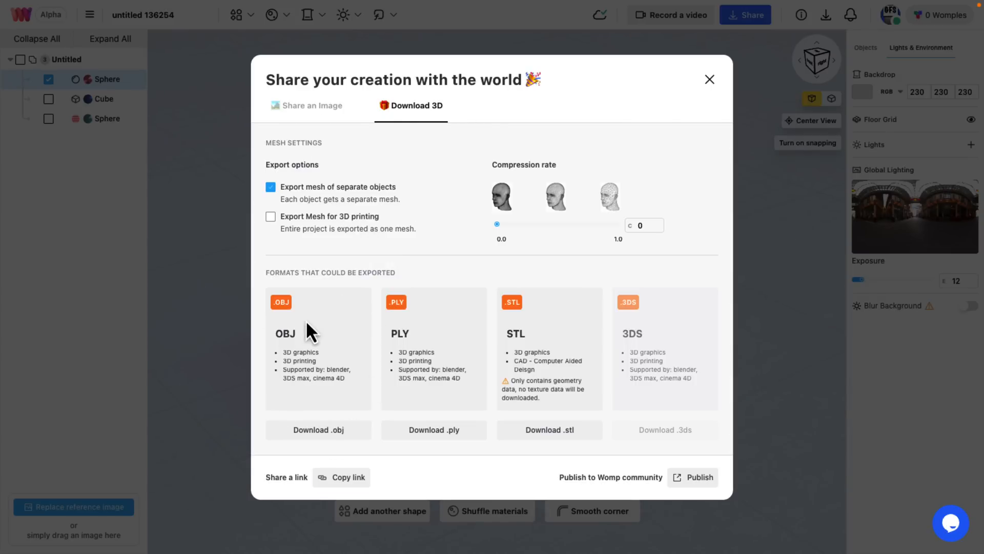
left_click(709, 79)
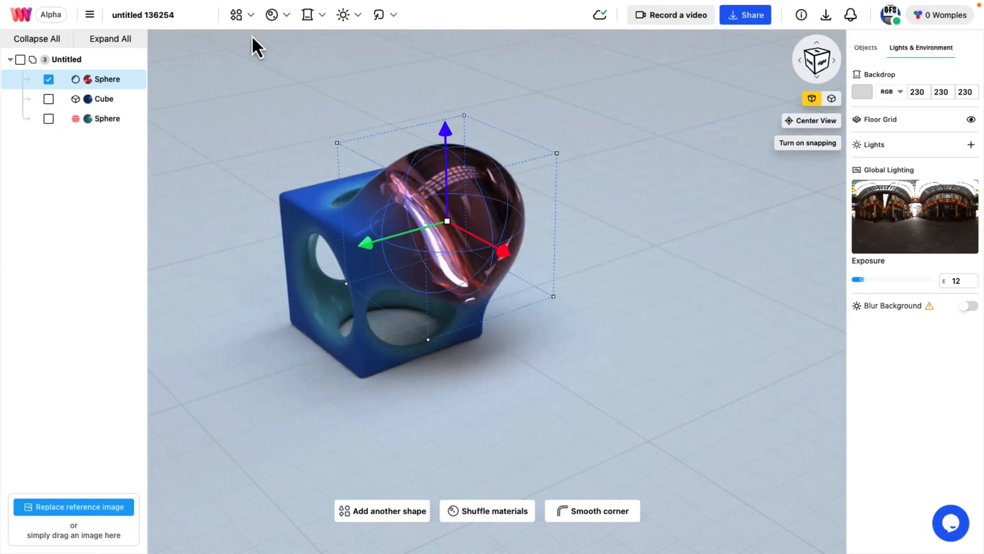
Step: Add two cubes, raise Cube (2) over the first, and set its Behaviour to Negative
left_click(275, 14)
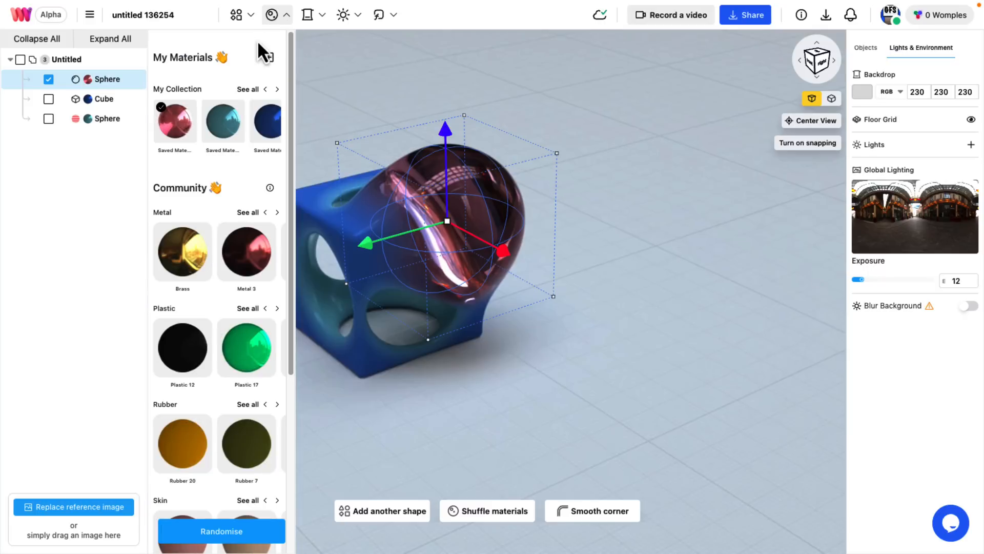
left_click(237, 14)
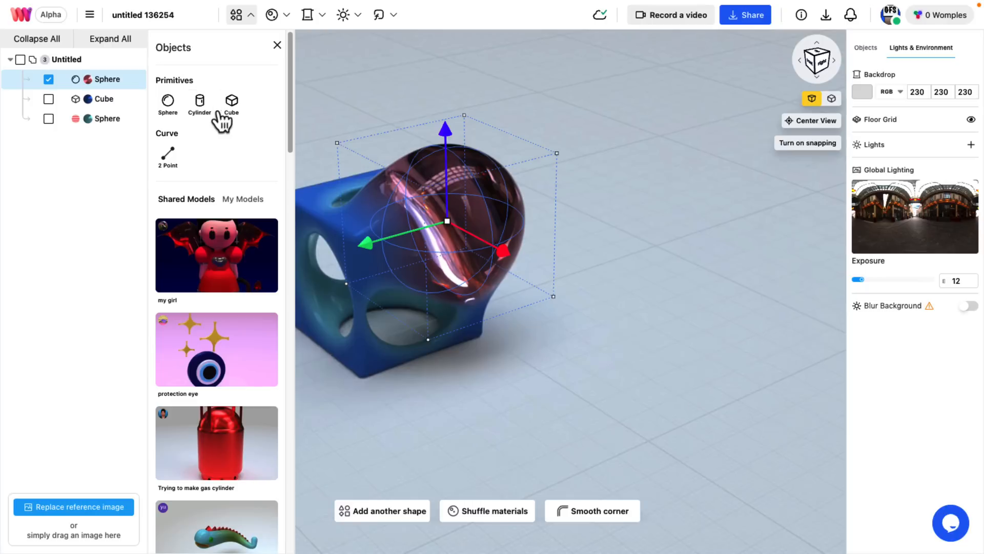
left_click(231, 100)
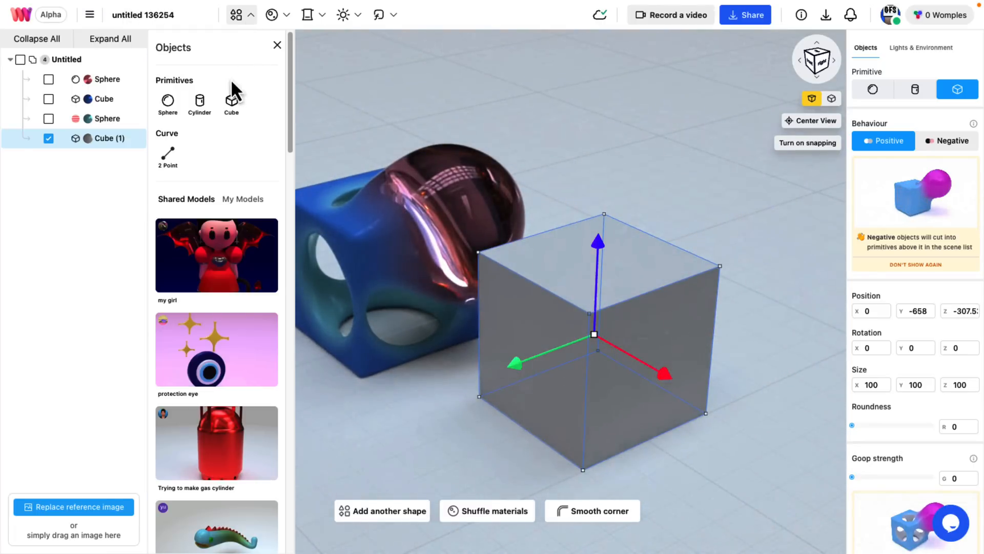
left_click(231, 100)
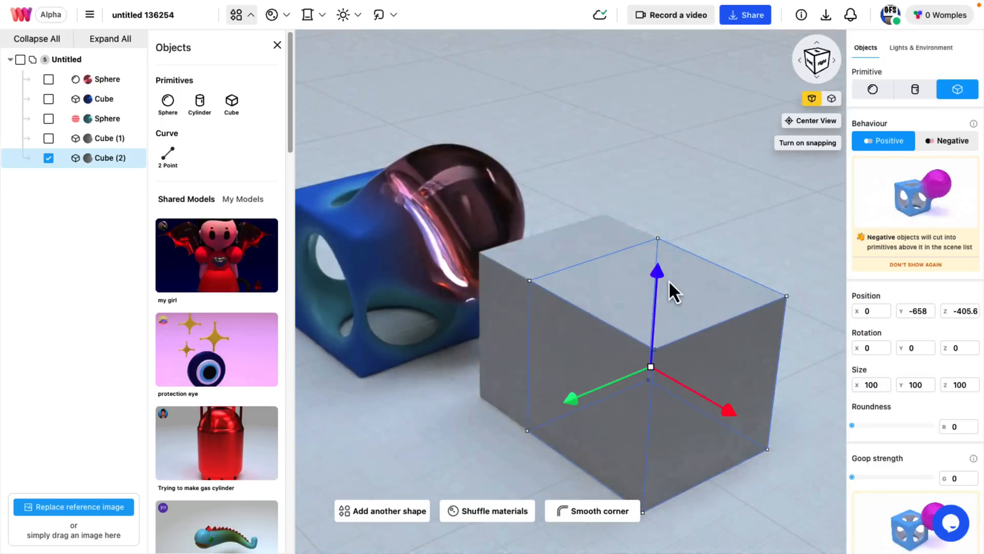
left_click_drag(657, 270, 664, 182)
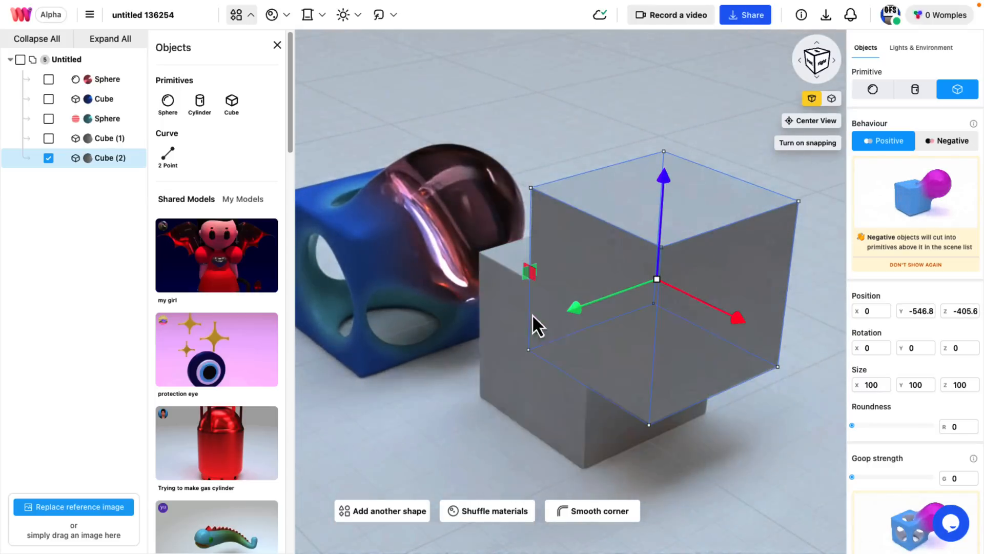
left_click(947, 140)
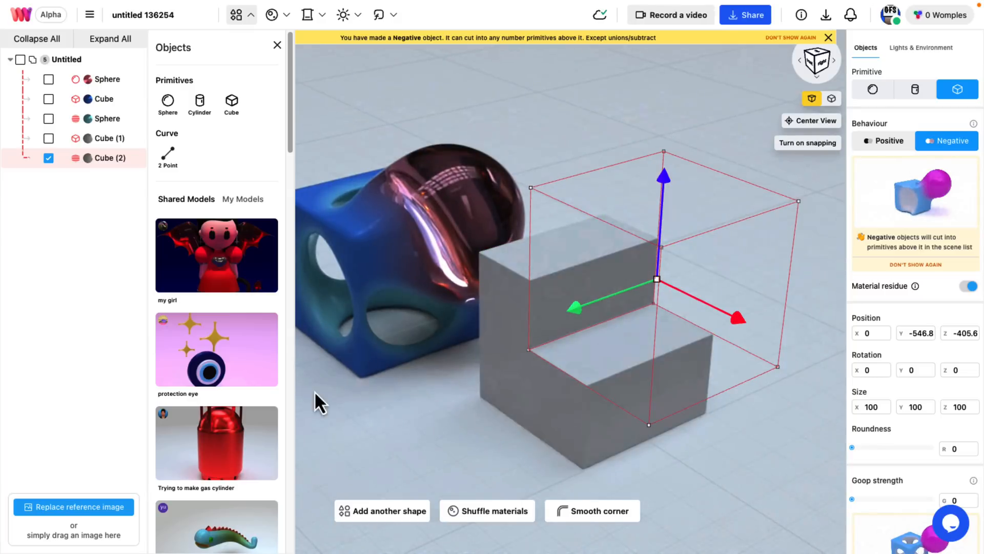
mouse_move(939, 386)
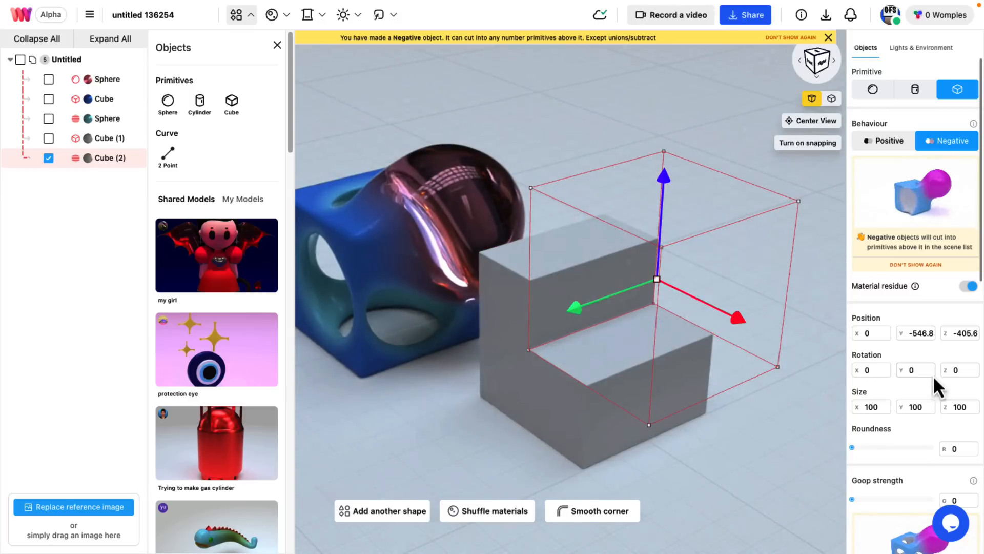
Step: Round Cube (2)'s corners and lower its Goop strength to 41
left_click_drag(852, 447, 865, 448)
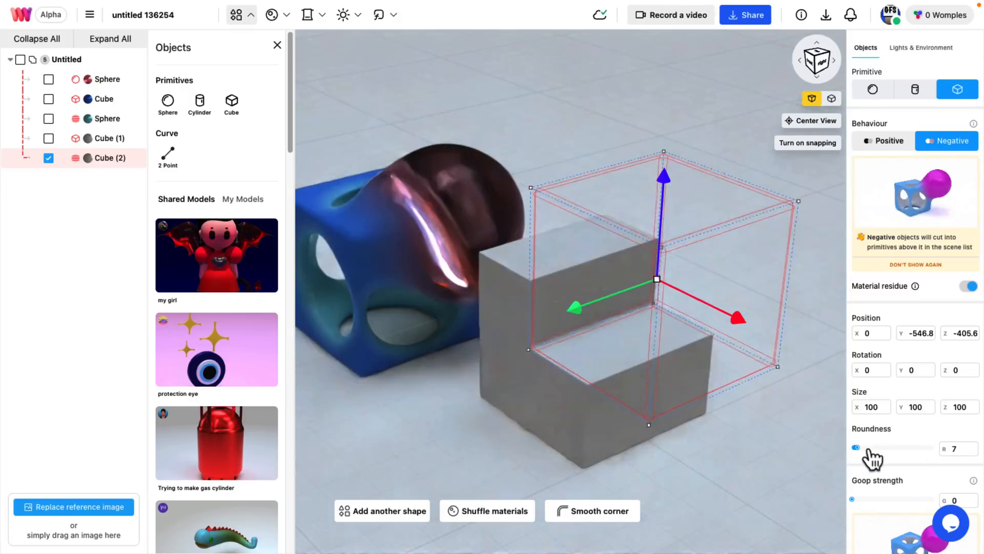
left_click_drag(856, 447, 881, 447)
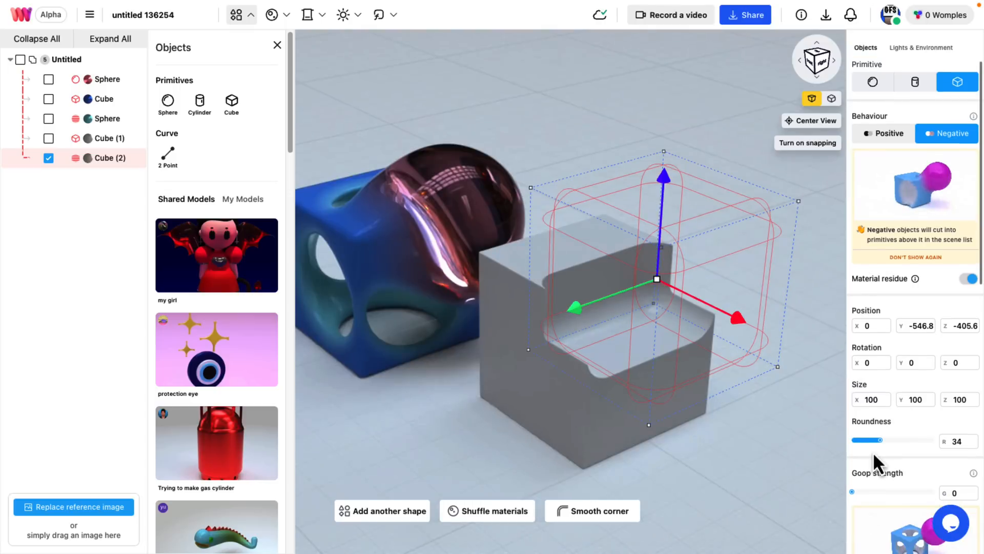
left_click_drag(851, 491, 885, 492)
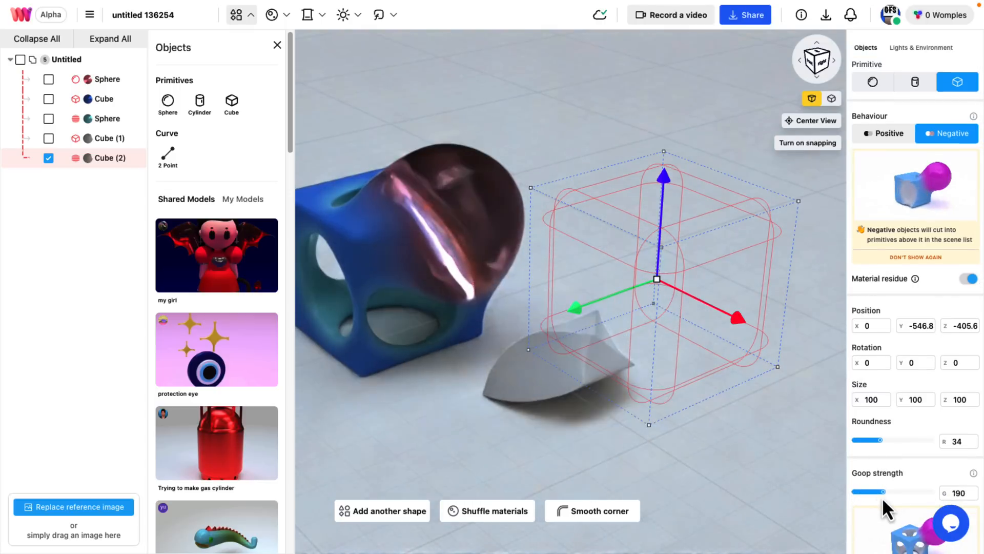
left_click_drag(885, 492, 855, 492)
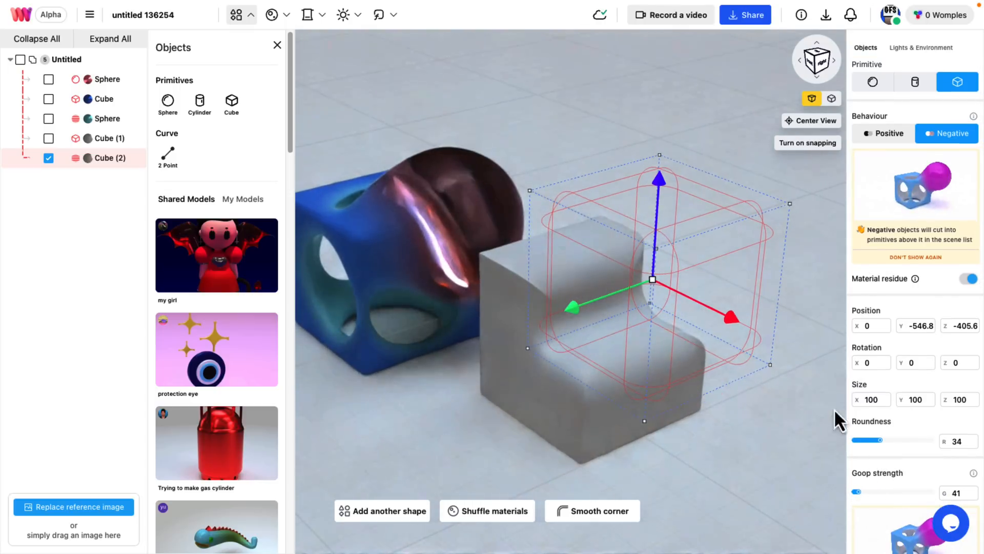
scroll("down", 3)
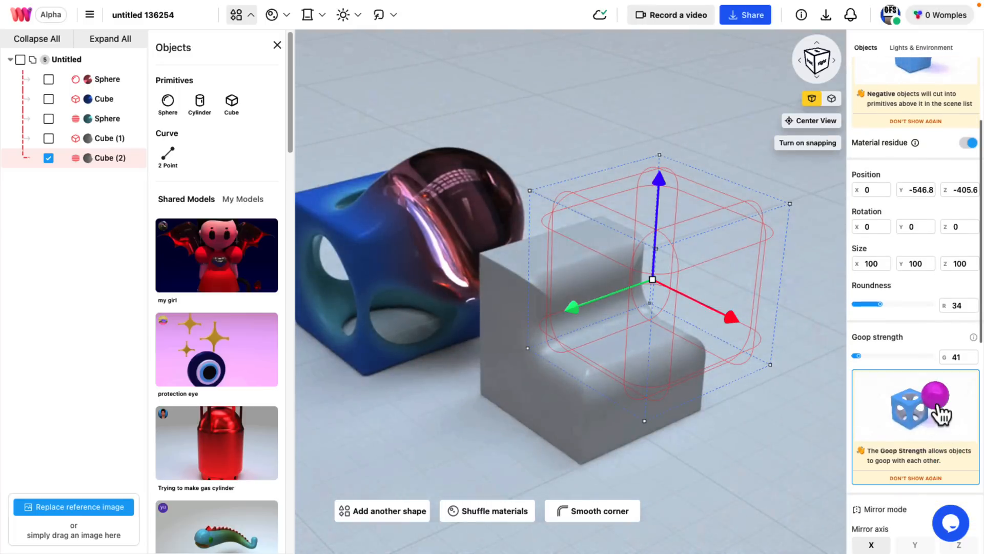
scroll("down", 3)
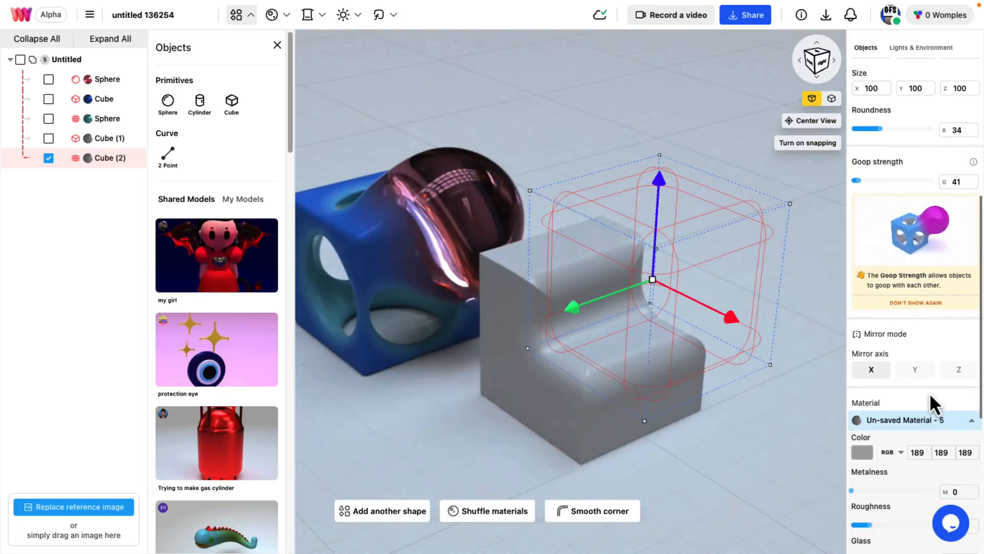
scroll("down", 3)
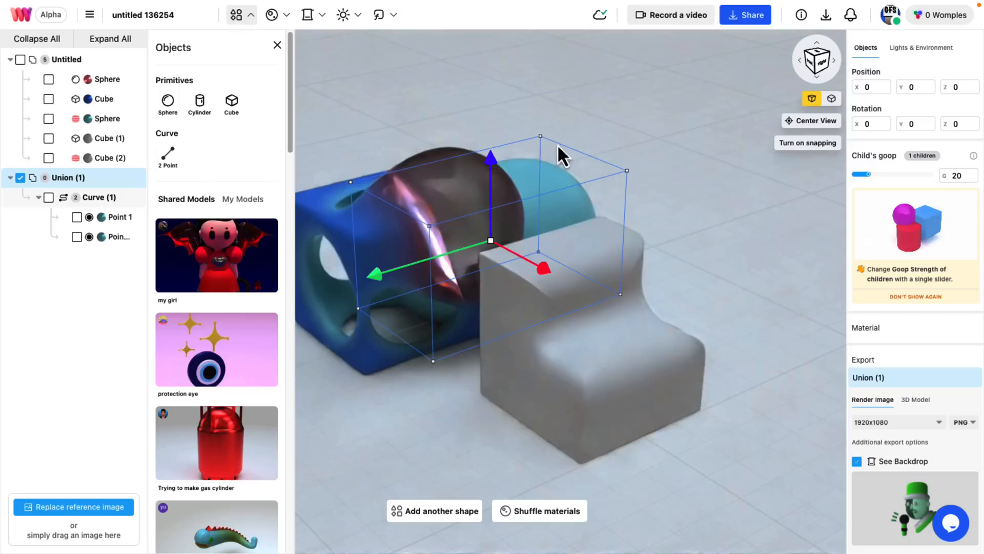
Step: Shift Curve (1) left, add points 3 and 4, and drag Point 4 right along X
left_click(922, 47)
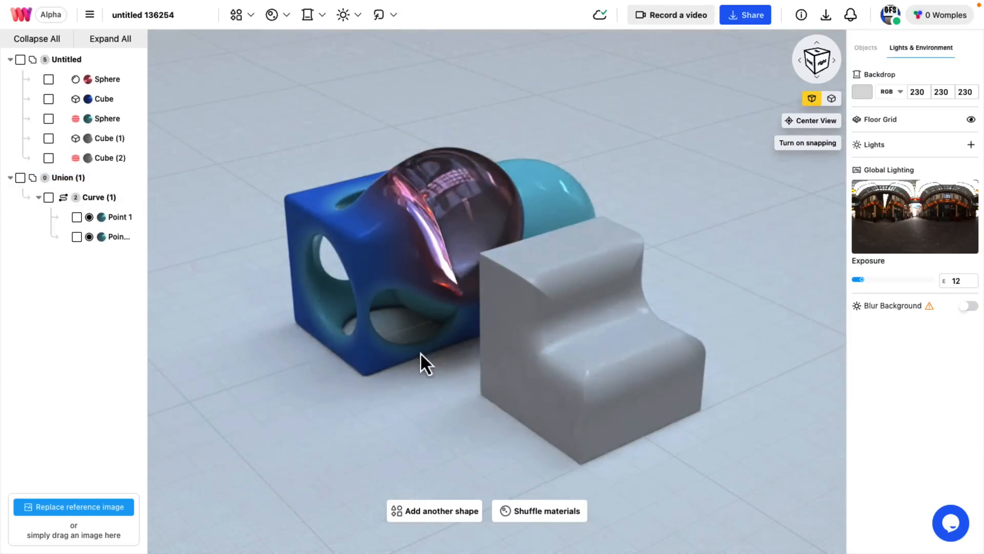
left_click(119, 237)
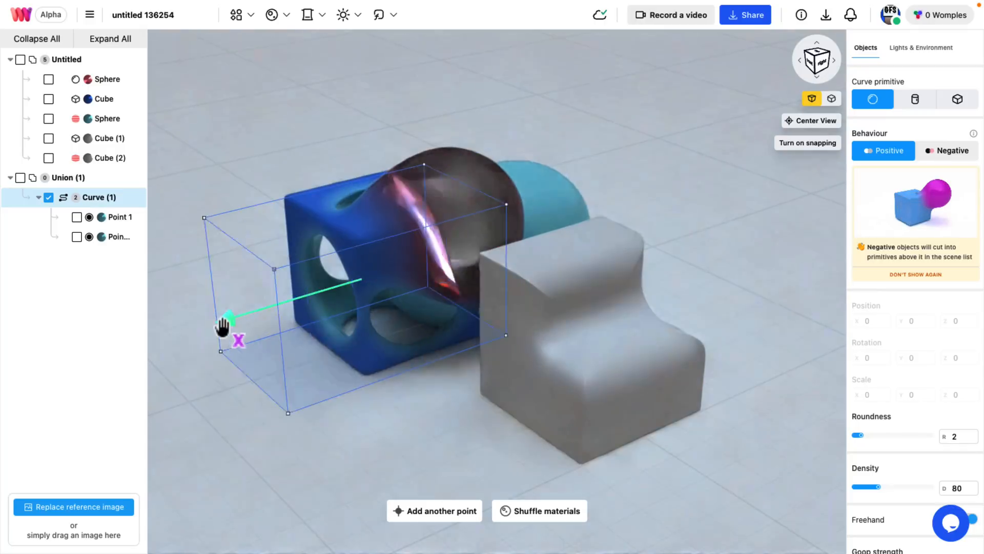
left_click_drag(223, 327, 445, 377)
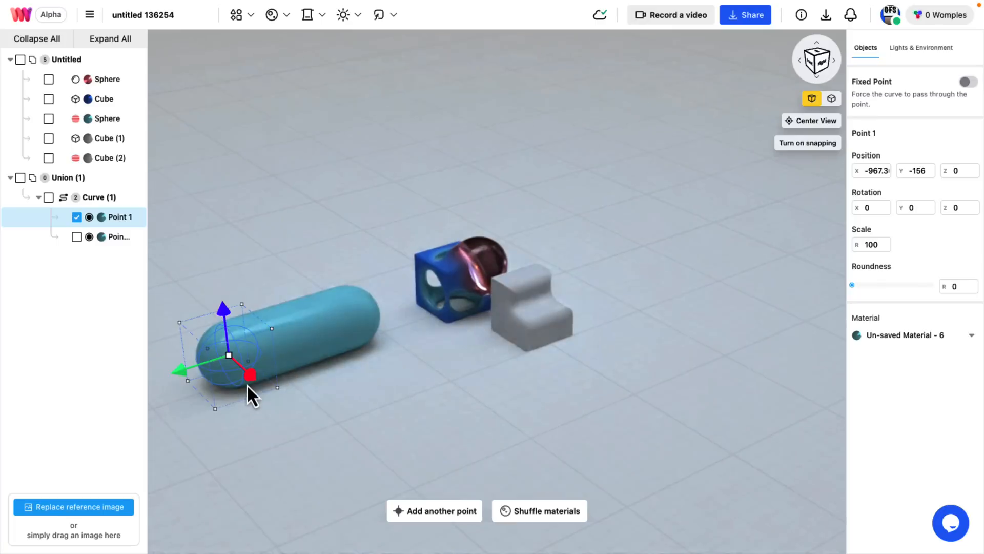
left_click(434, 510)
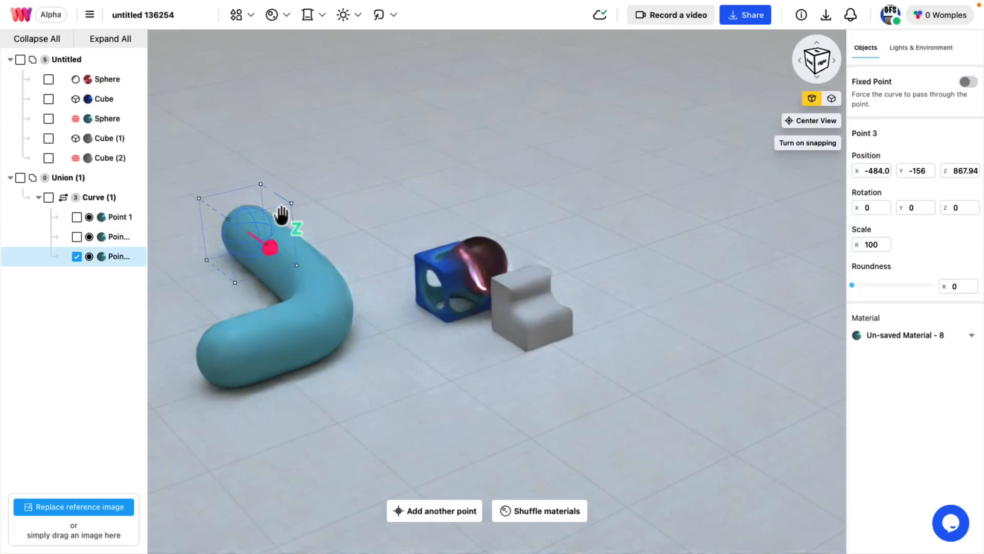
left_click(433, 510)
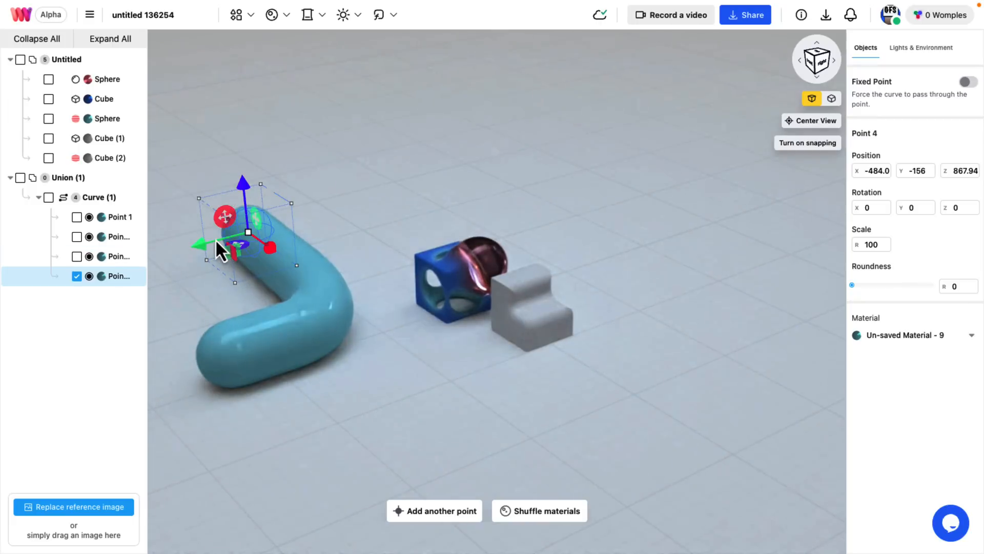
left_click_drag(200, 243, 363, 202)
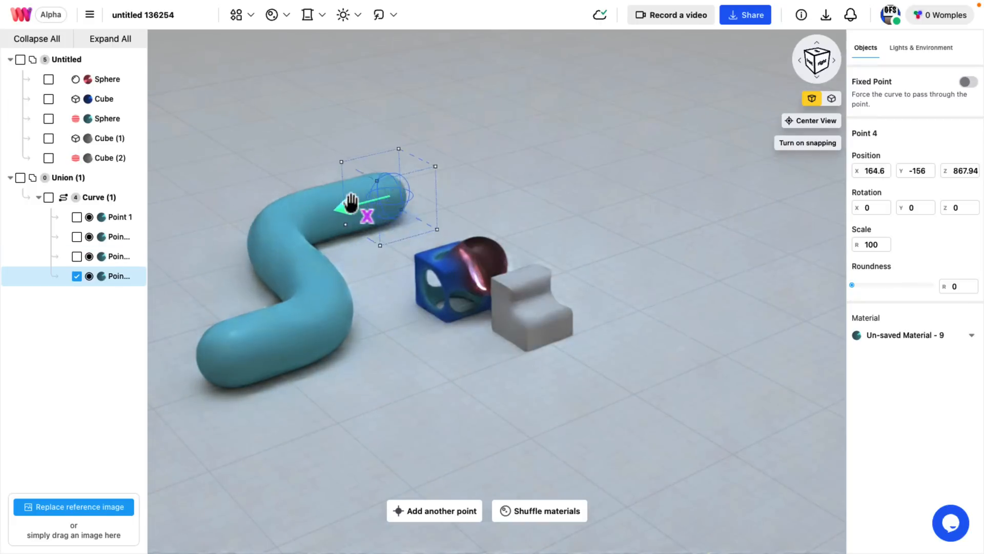
left_click_drag(361, 198, 477, 165)
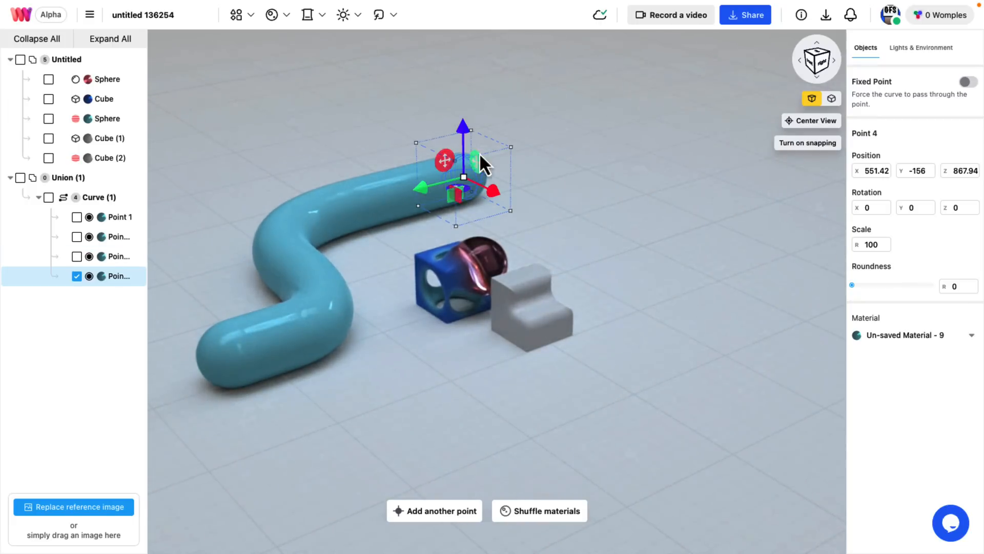
Step: Apply Brass to Curve (1), add it to My Collection, and keep Behaviour Positive
left_click(98, 197)
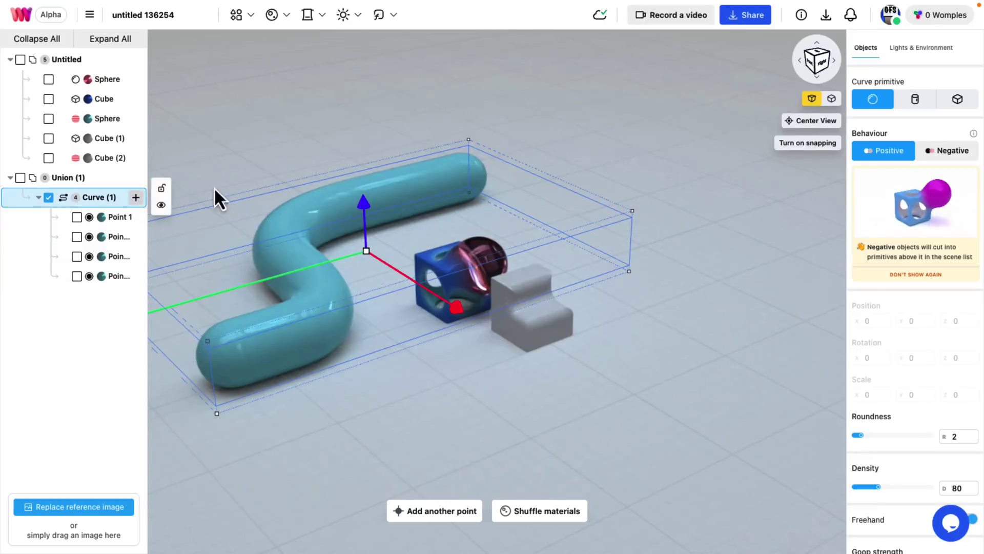
left_click(947, 151)
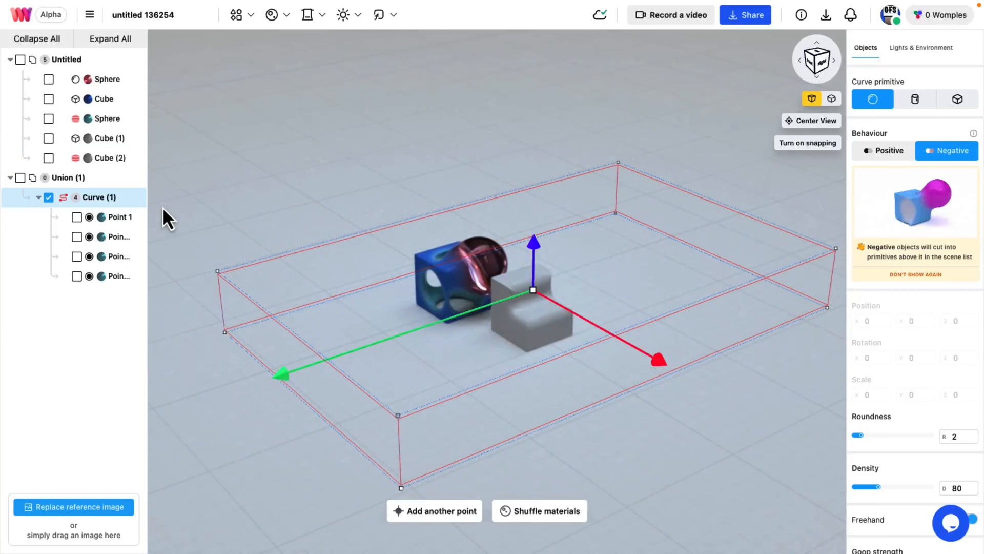
left_click(271, 14)
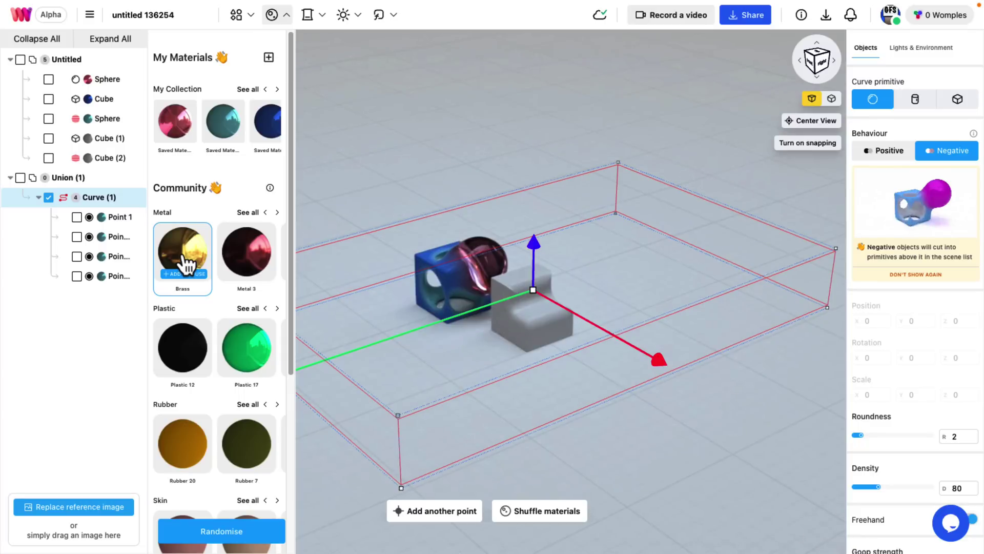
left_click(183, 251)
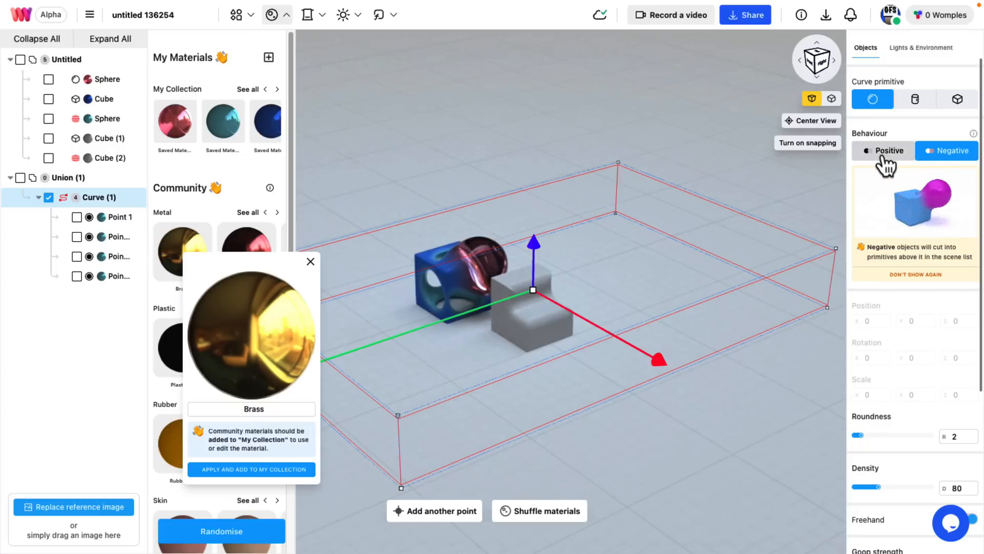
left_click(310, 262)
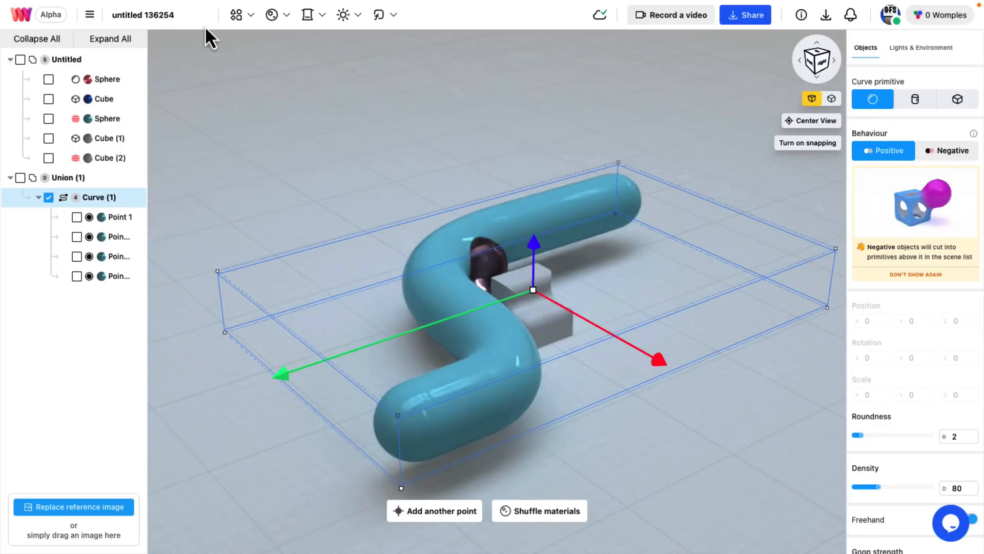
left_click(273, 15)
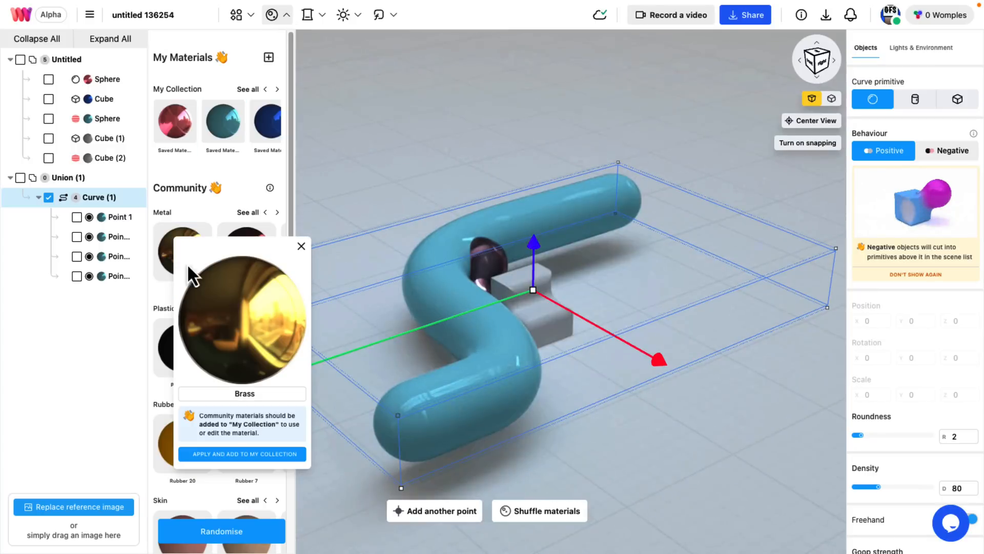
left_click(241, 453)
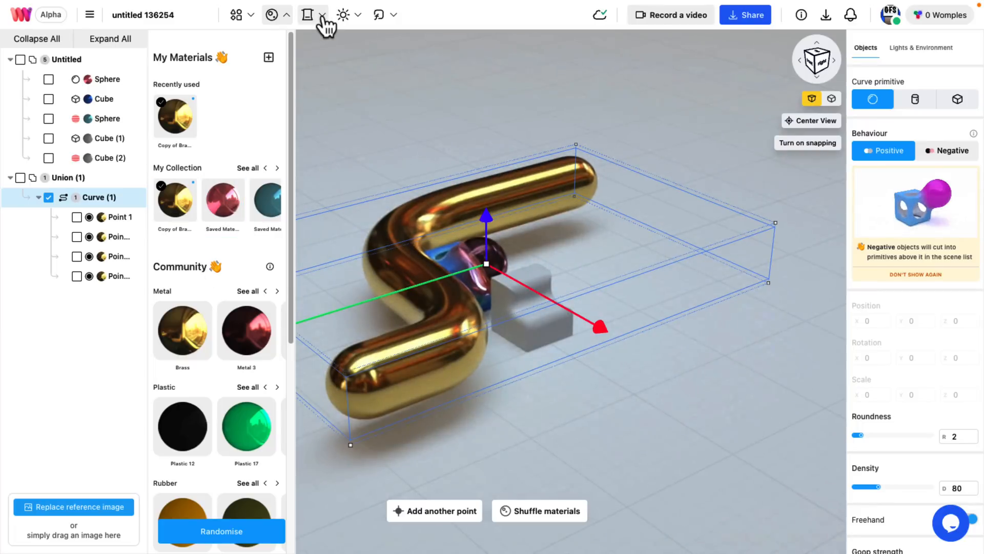
mouse_move(351, 14)
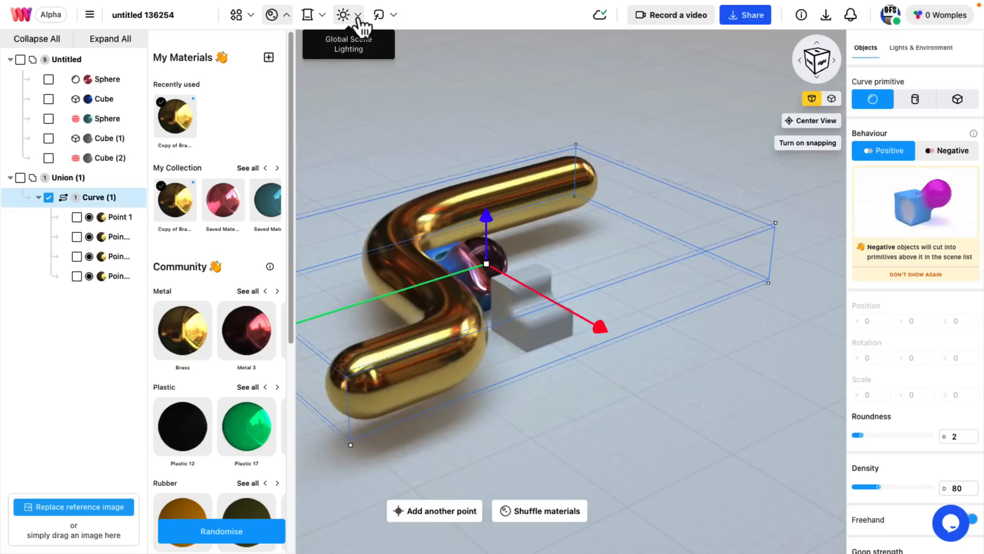
Step: Open the Functions menu showing Duplicate, Union and Subtract options
left_click(379, 14)
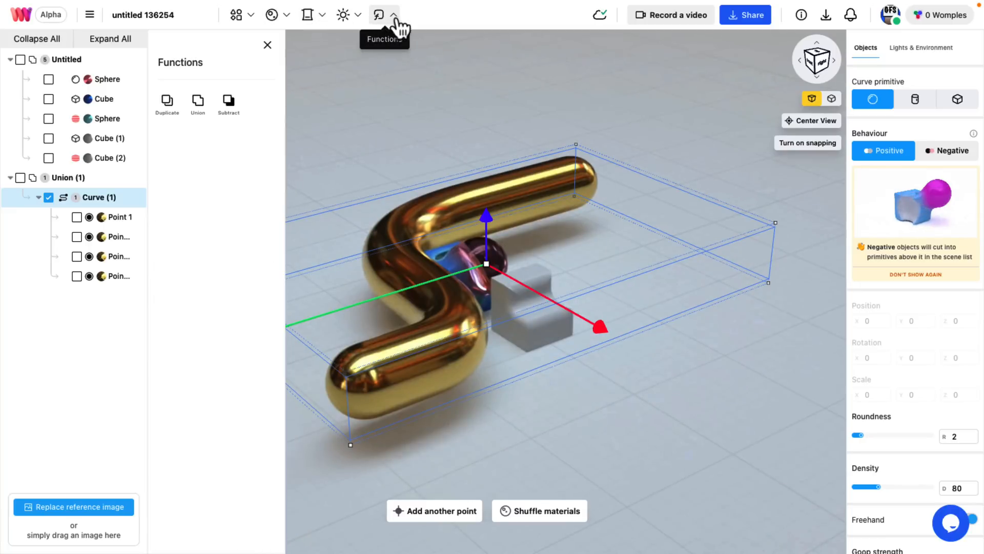
mouse_move(331, 50)
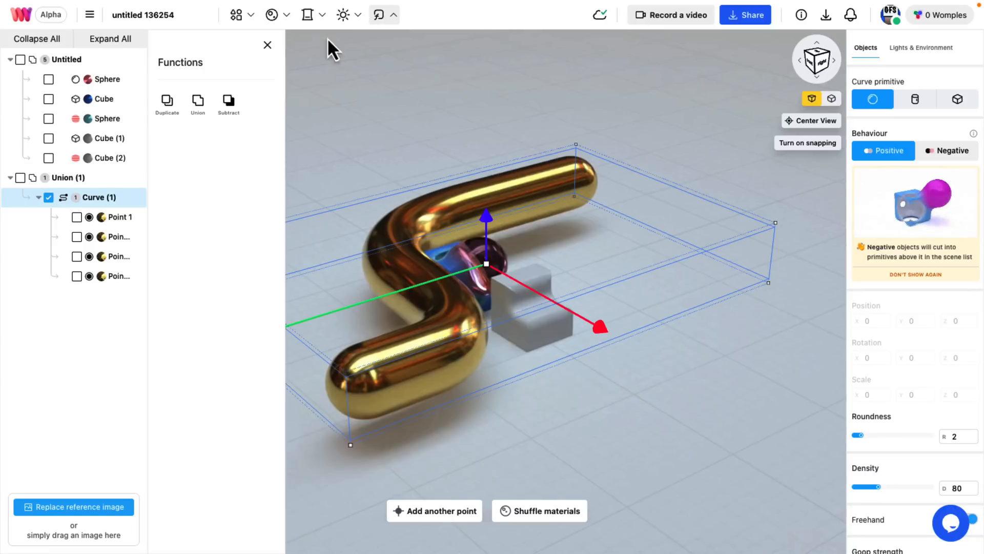
mouse_move(405, 36)
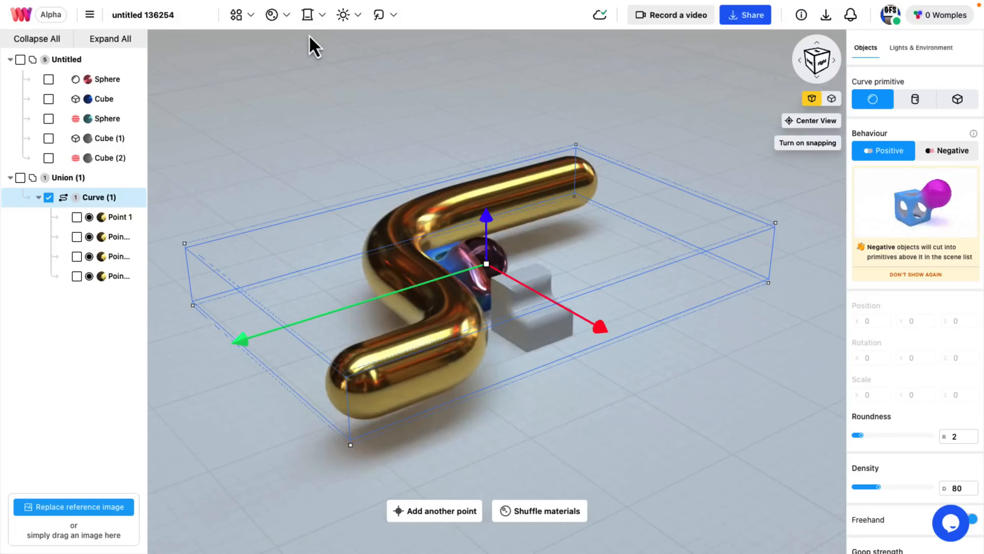
mouse_move(681, 23)
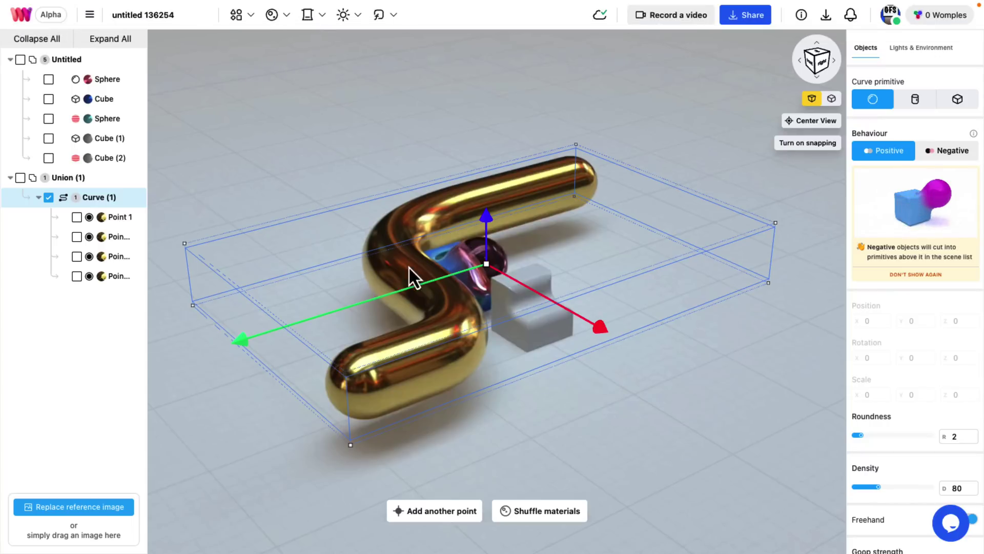
Step: Start a new scene, leaving only the default pink glass sphere
left_click(102, 138)
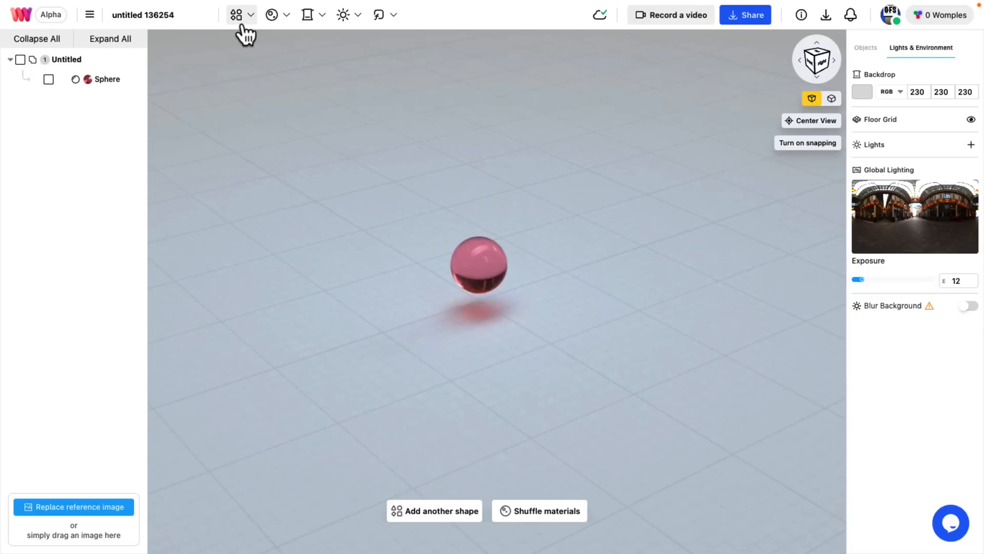
Step: Insert the 'susie snowman' shared model beside the sphere, then deselect it
left_click(238, 13)
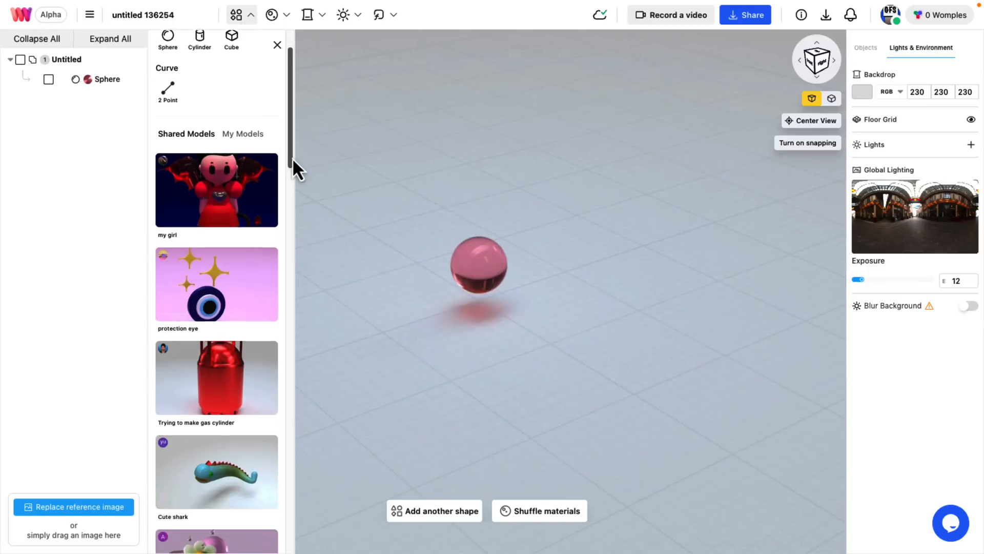
scroll("down", 3)
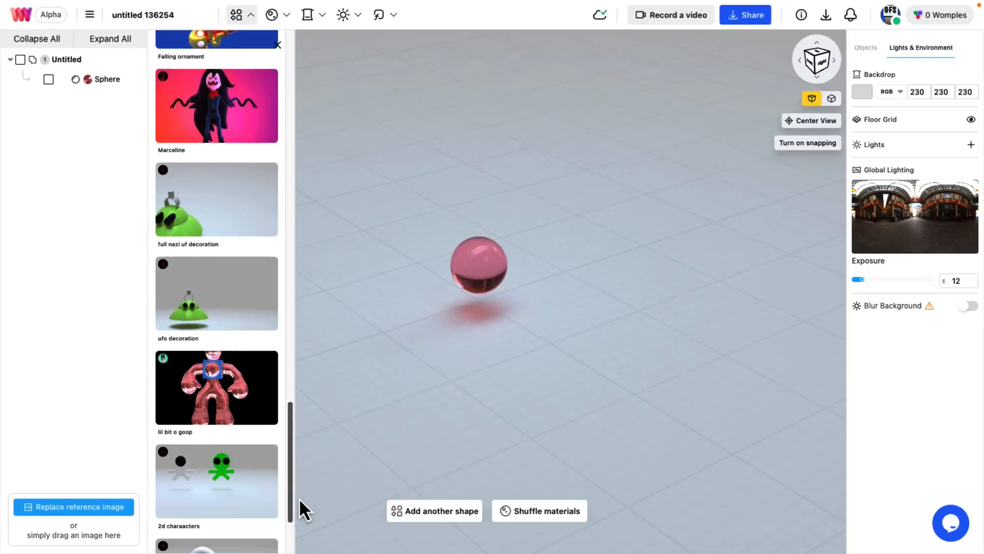
scroll("down", 3)
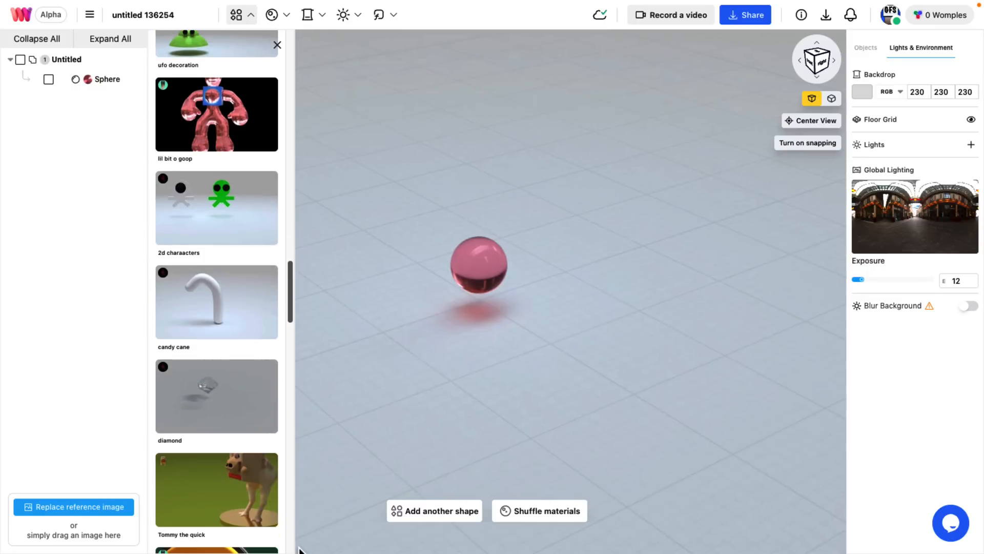
scroll("down", 3)
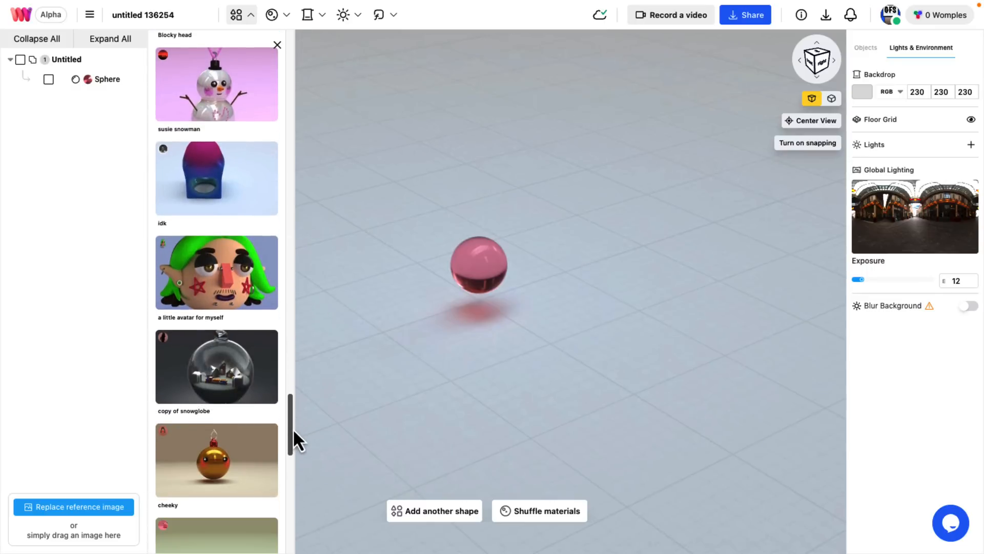
mouse_move(228, 103)
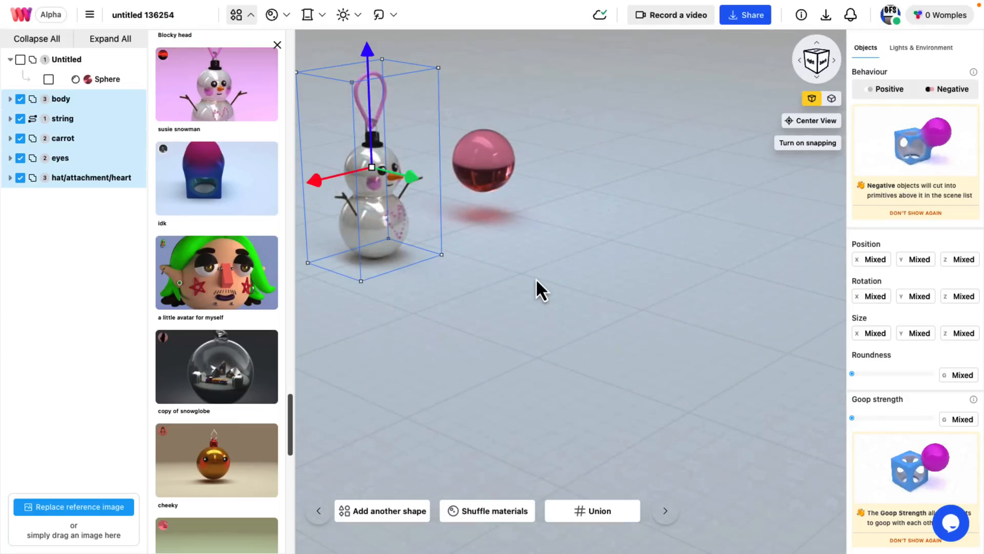
left_click(921, 48)
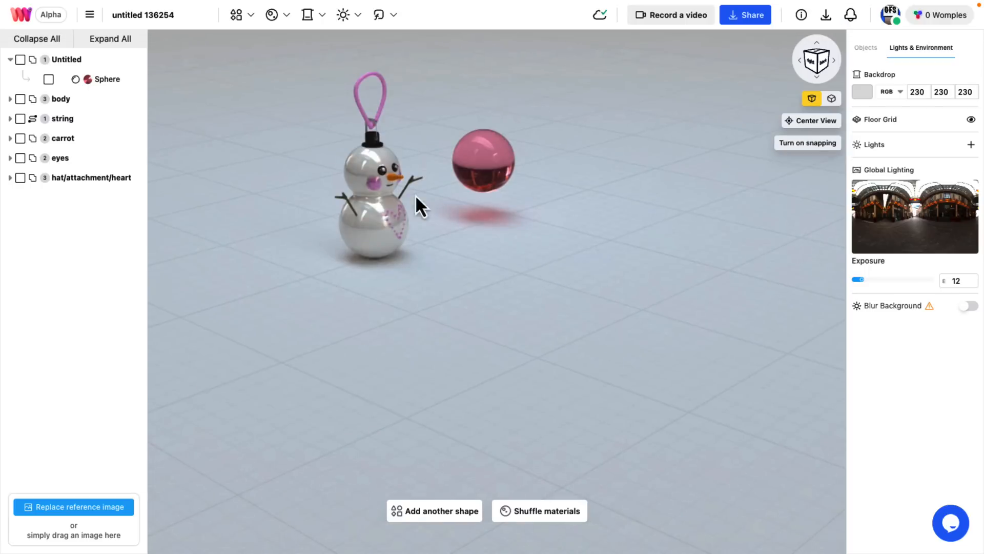
mouse_move(494, 10)
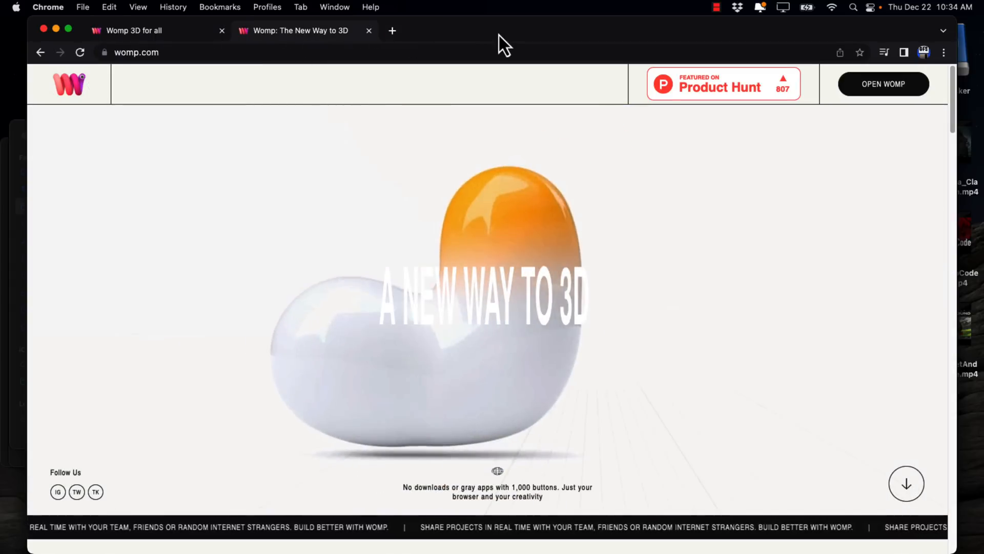
Step: Scroll the womp.com homepage down to the Open Womp Alpha button
scroll("down", 3)
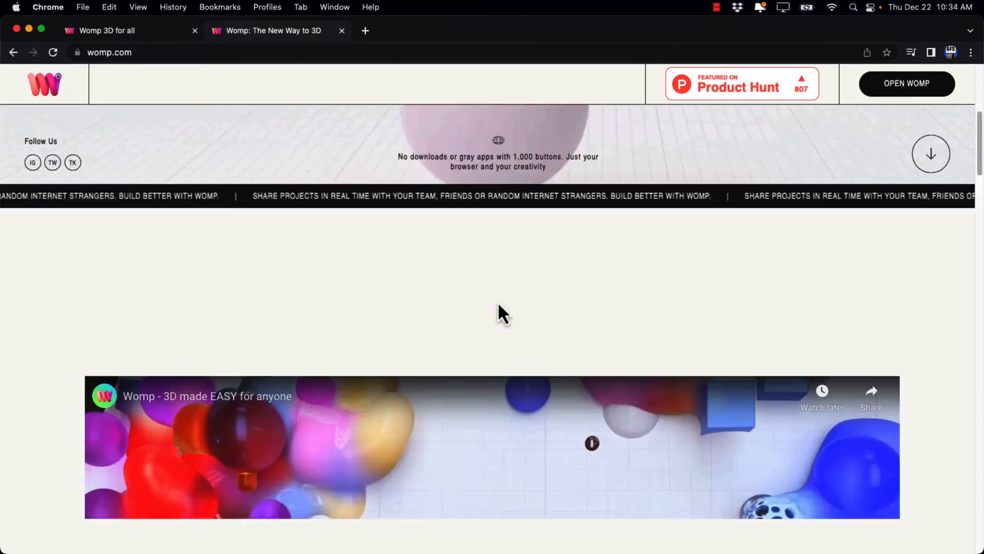
scroll("down", 3)
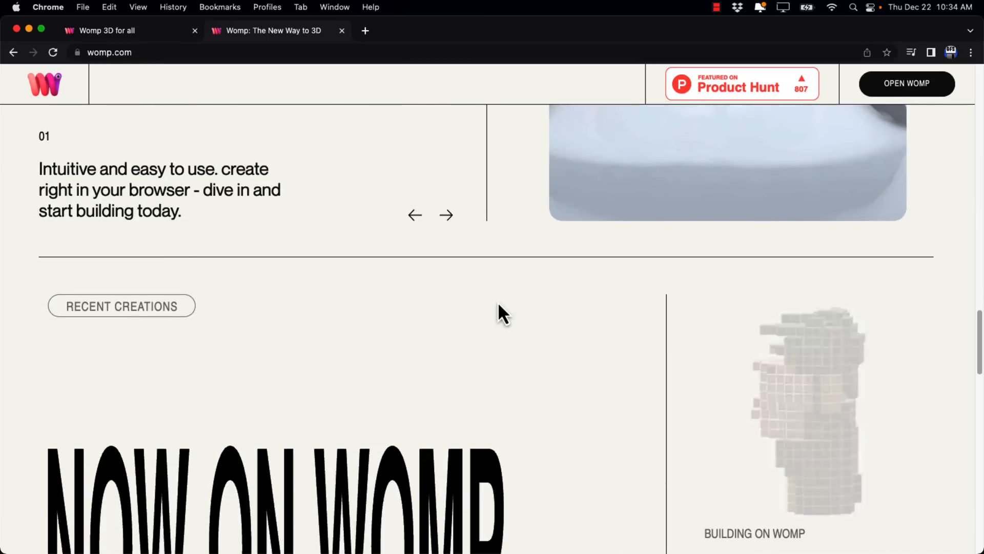
scroll("down", 3)
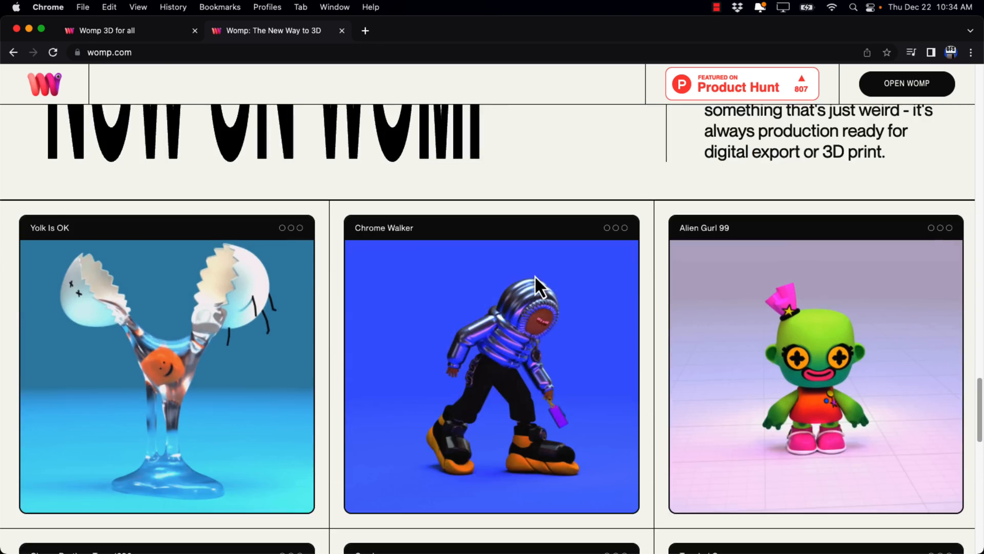
scroll("down", 3)
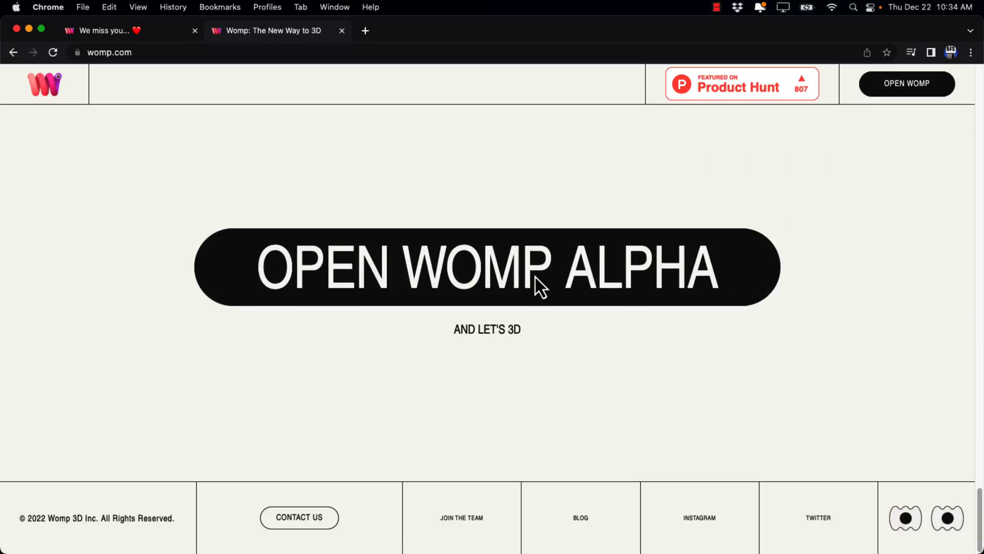
scroll("down", 3)
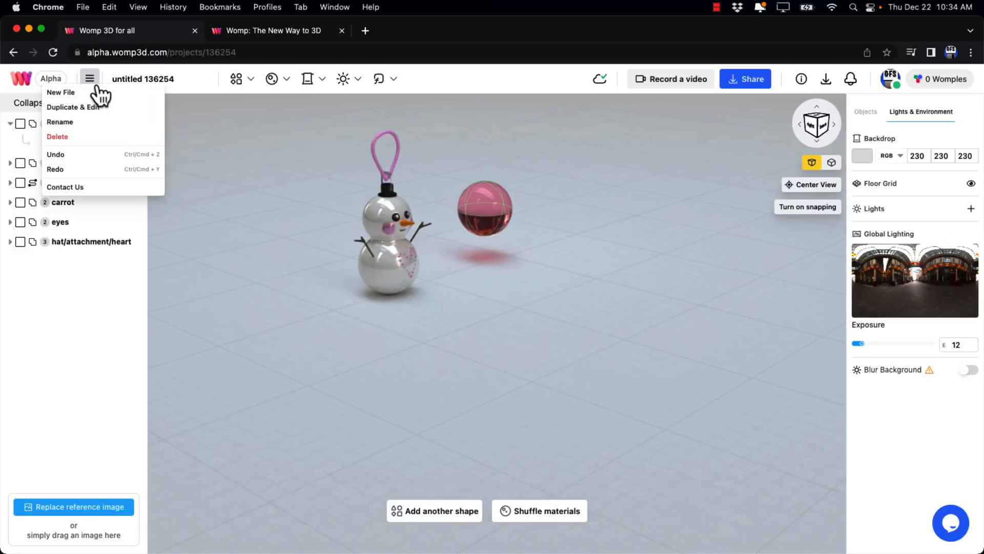
mouse_move(65, 92)
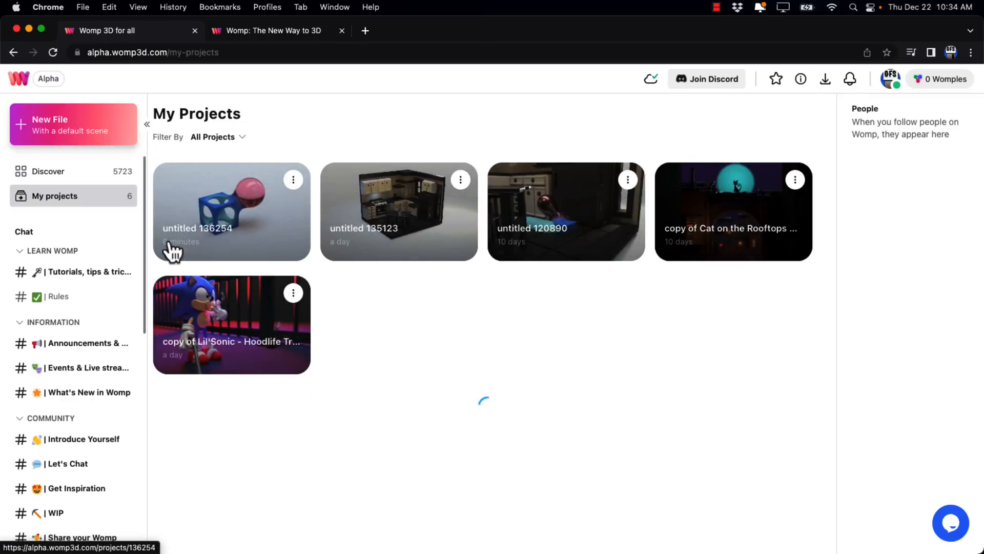
Step: Open the 'copy of Lil'Sonic' project from My Projects
left_click(231, 212)
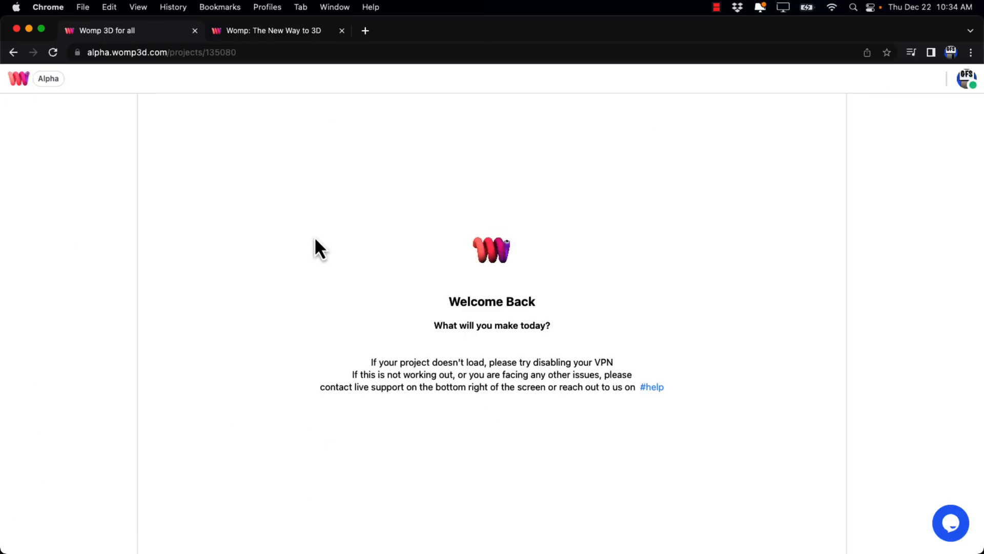
mouse_move(354, 229)
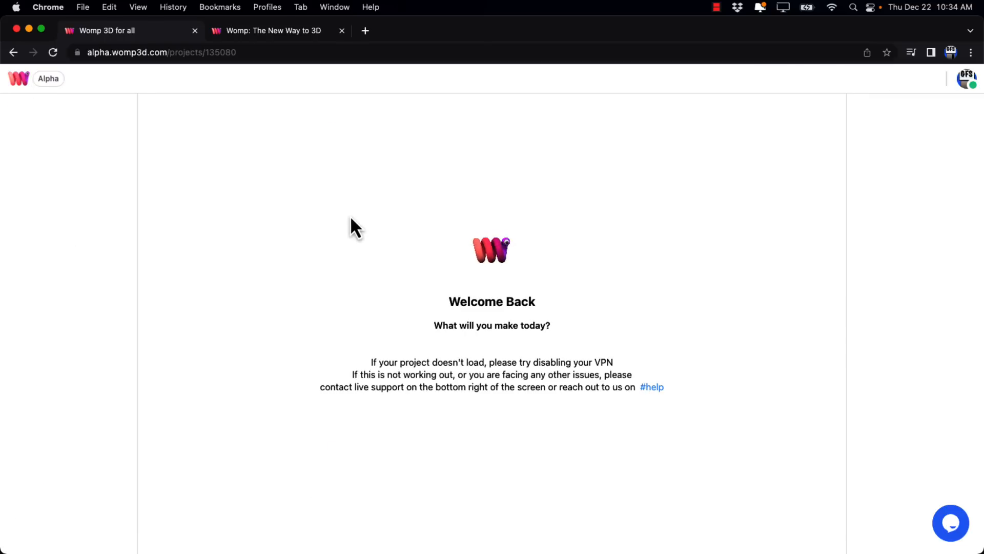
mouse_move(204, 274)
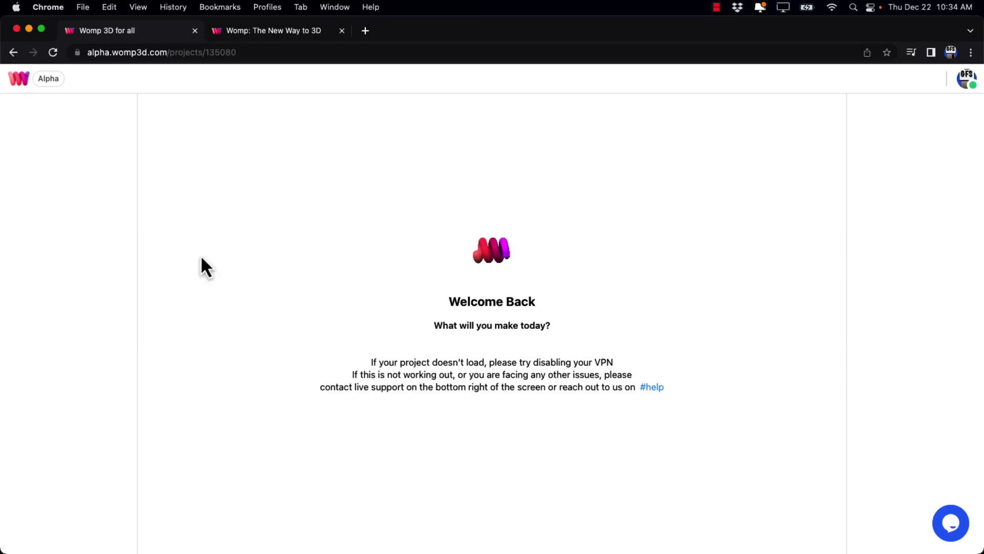
mouse_move(424, 149)
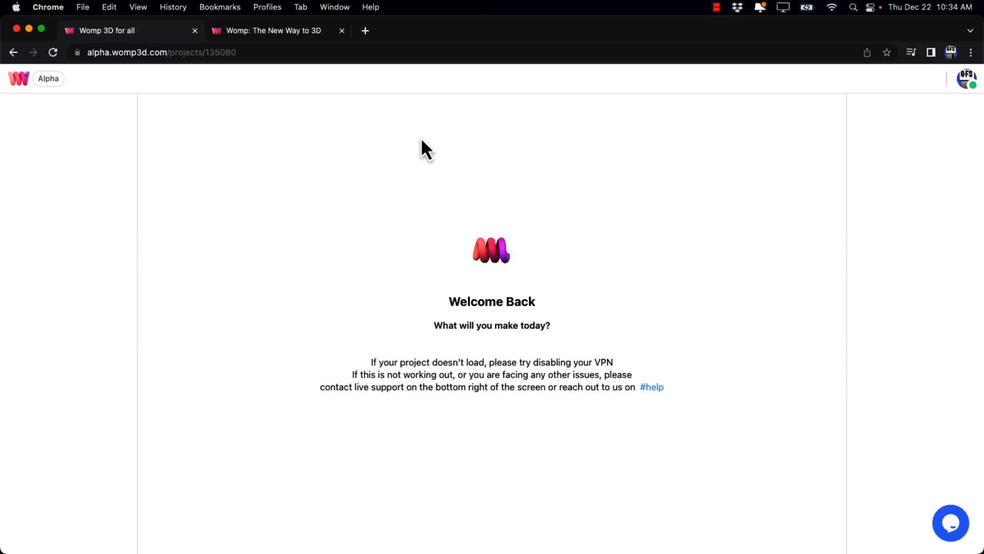
mouse_move(770, 452)
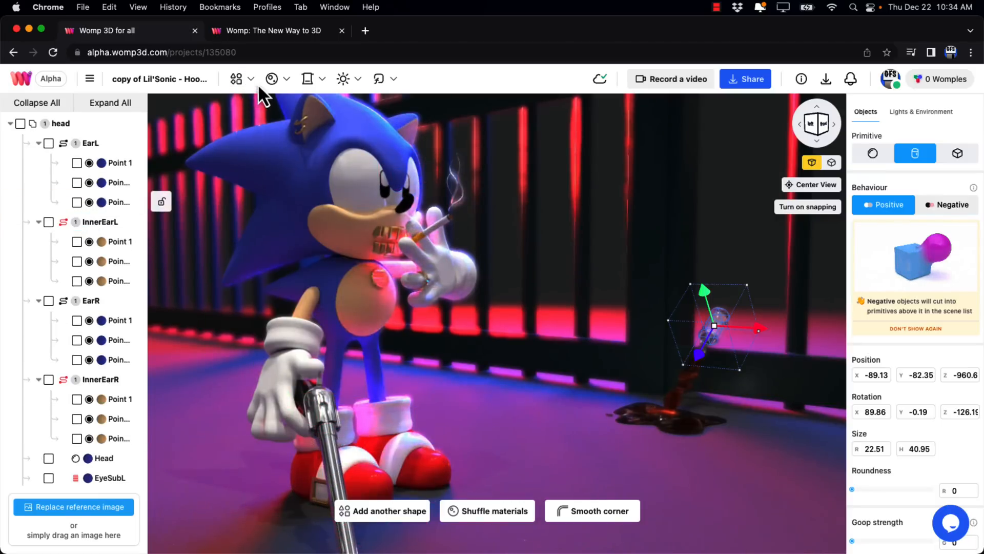
Step: Open the Add Objects library of shapes and shared models
left_click(236, 78)
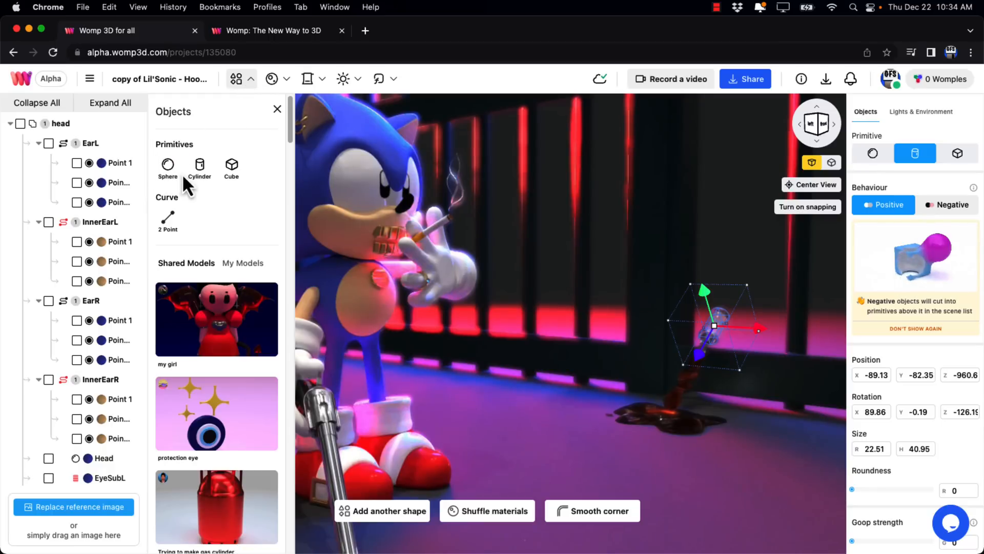
mouse_move(167, 221)
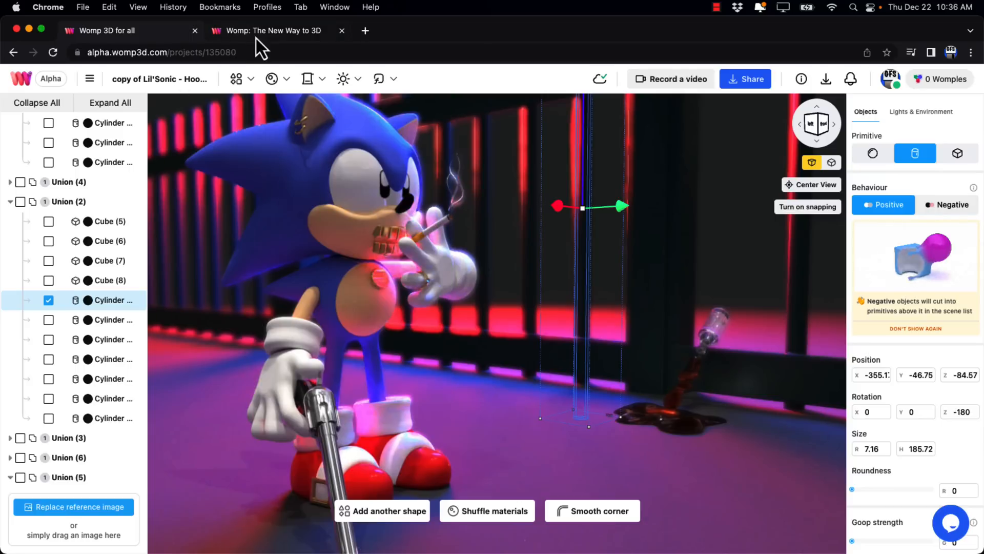
Step: Return to the womp.com homepage tab, scrolled up to its 'A New Way to 3D' banner
left_click(271, 31)
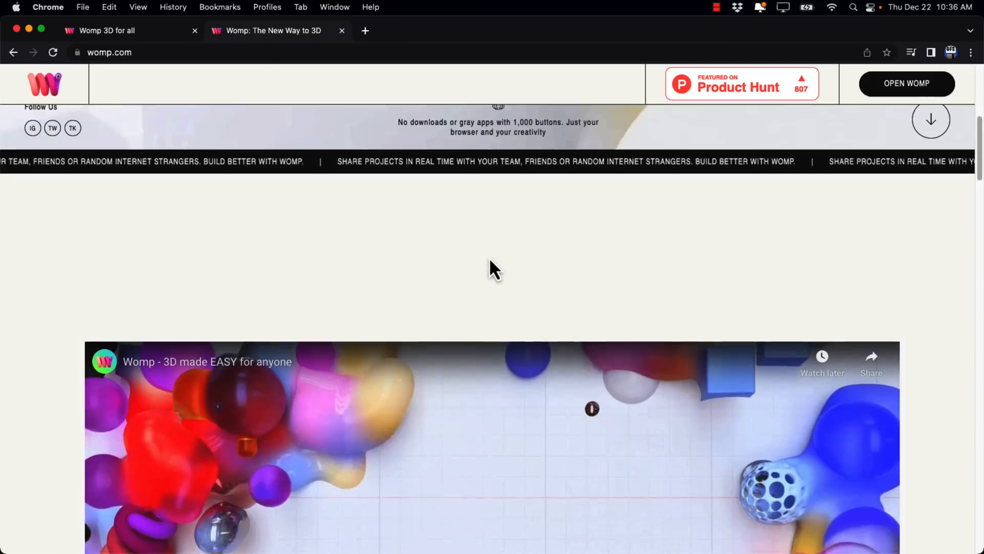
scroll("up", 3)
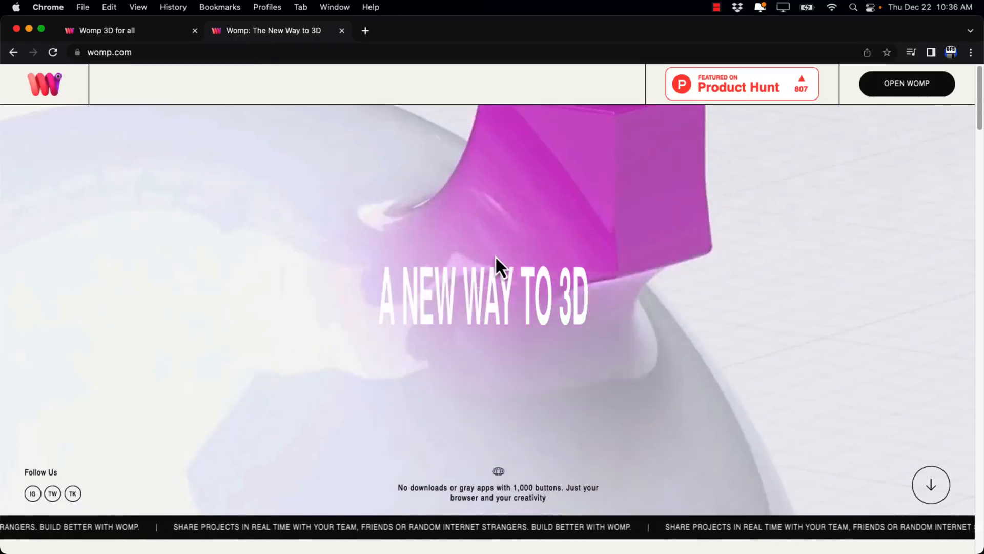